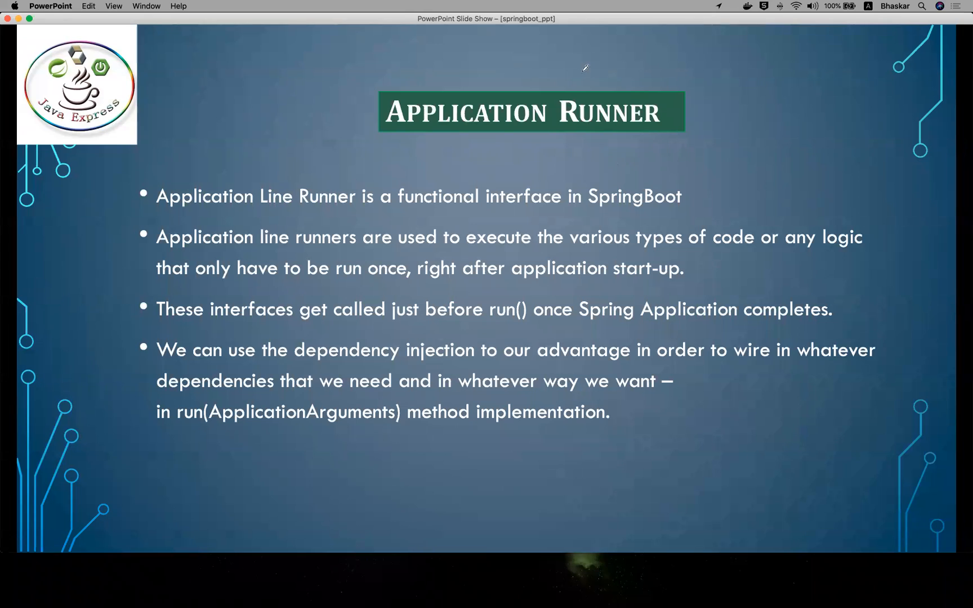
{"action": "mouse_move", "coordinate": [448, 210]}
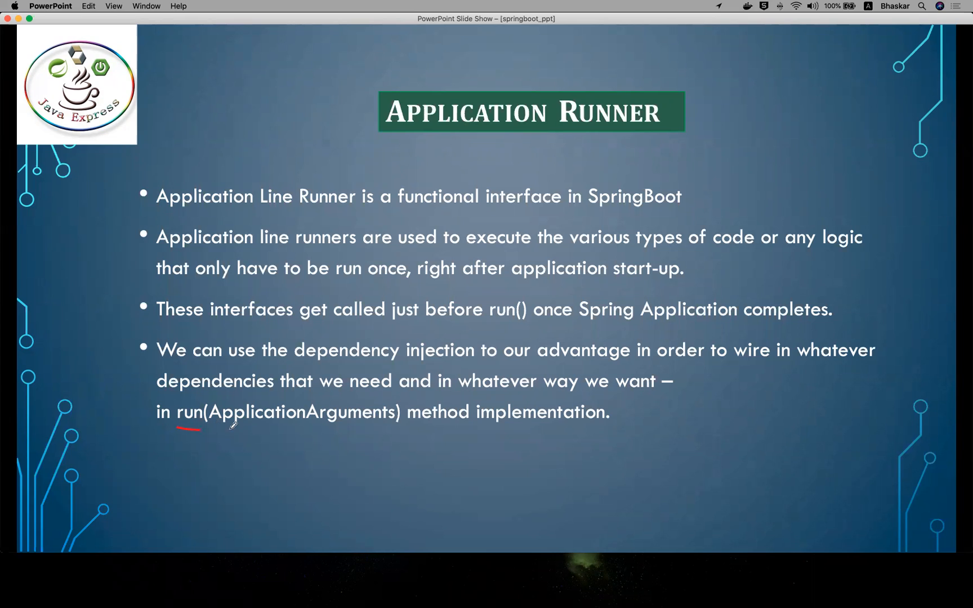
Step: Underline run(ApplicationArguments) in red ink on the Application Runner slide
{"action": "left_click_drag", "start_coordinate": [180, 428], "coordinate": [398, 425]}
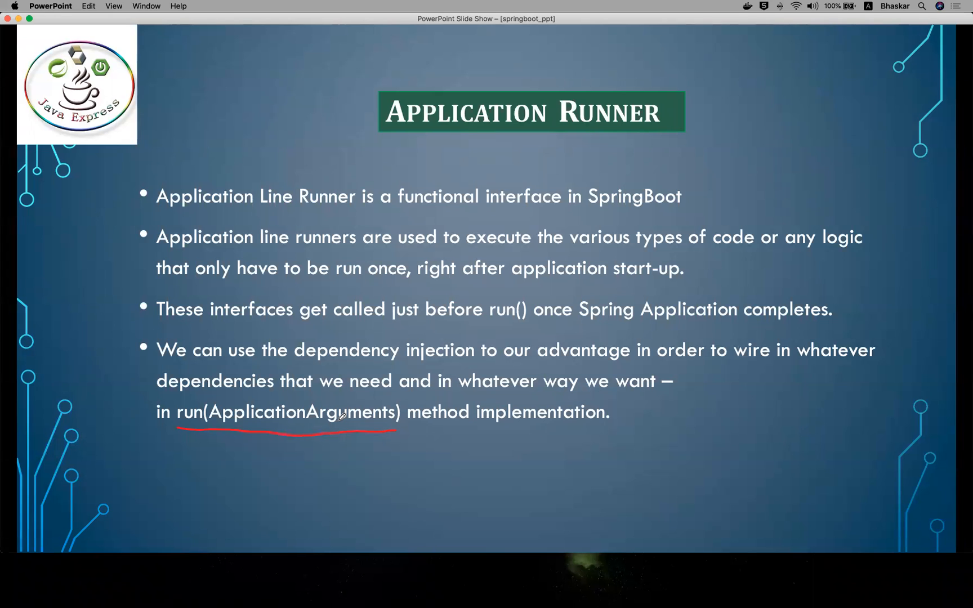
{"action": "mouse_move", "coordinate": [270, 218]}
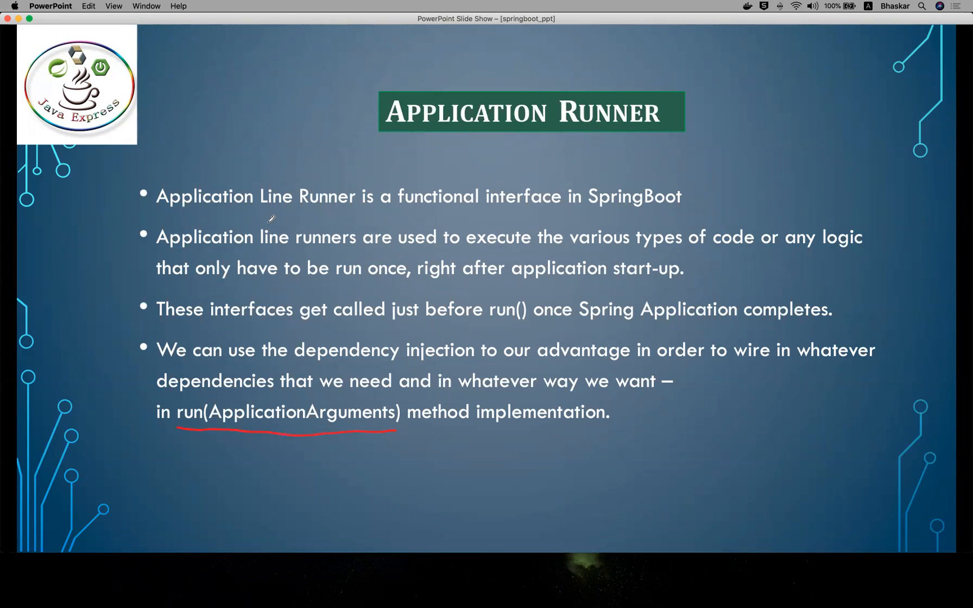
{"action": "mouse_move", "coordinate": [464, 247]}
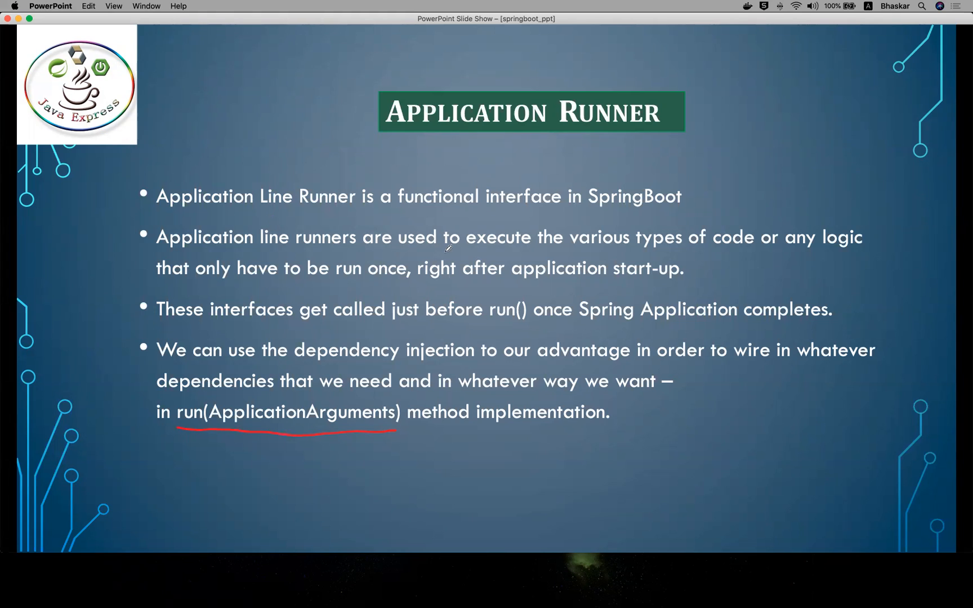
{"action": "mouse_move", "coordinate": [468, 320]}
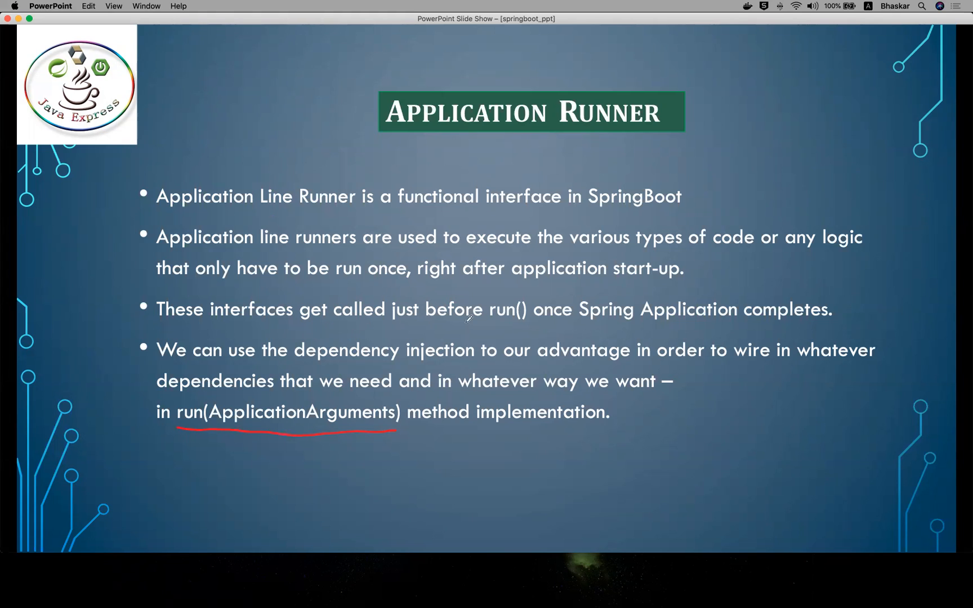
{"action": "mouse_move", "coordinate": [497, 321]}
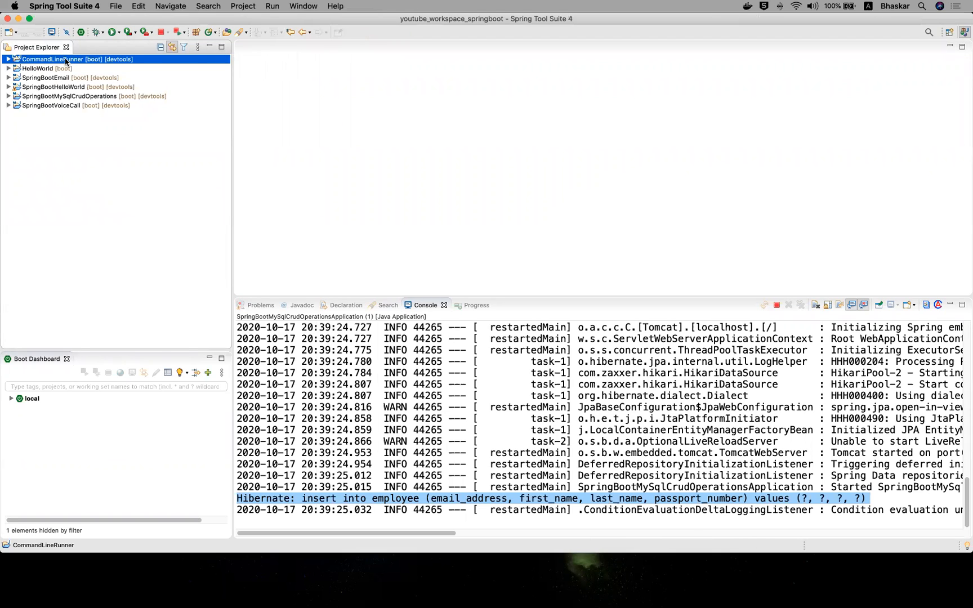
Step: Duplicate the CommandLineRunner project as a new project named ApplicationRunnerInterface
{"action": "left_click", "coordinate": [79, 176]}
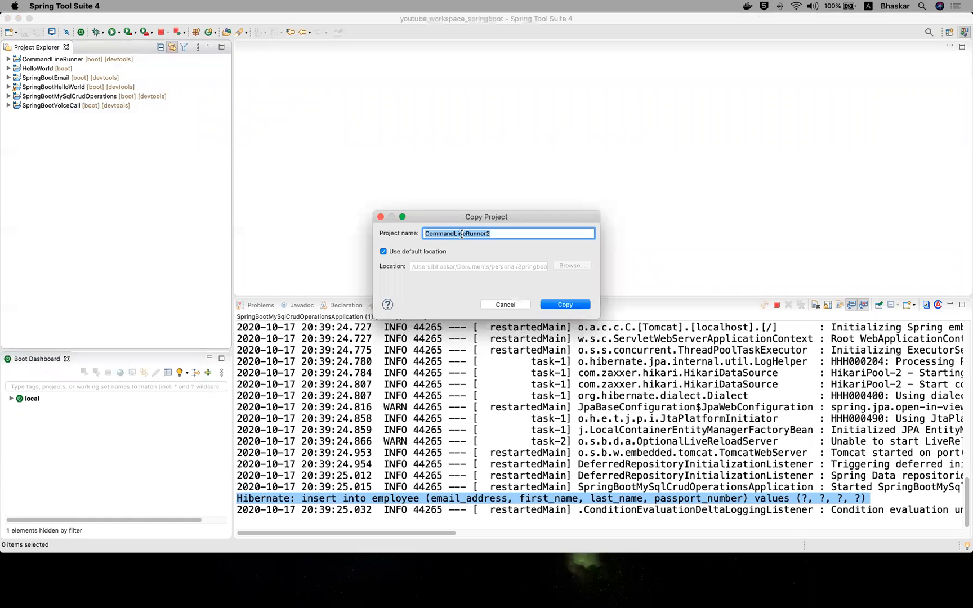
{"action": "type", "text": "ApplicationRunnerInterface"}
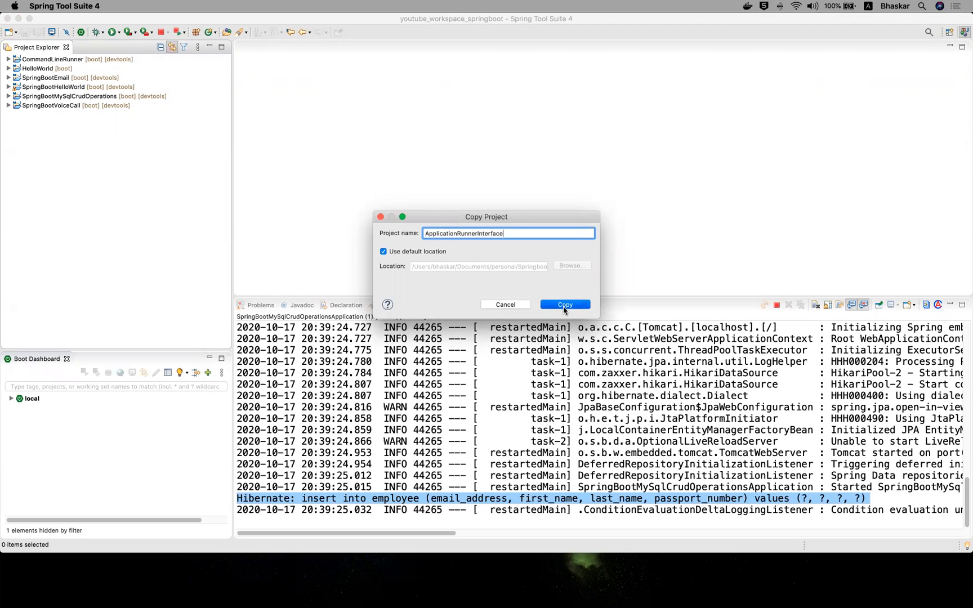
{"action": "left_click", "coordinate": [564, 304]}
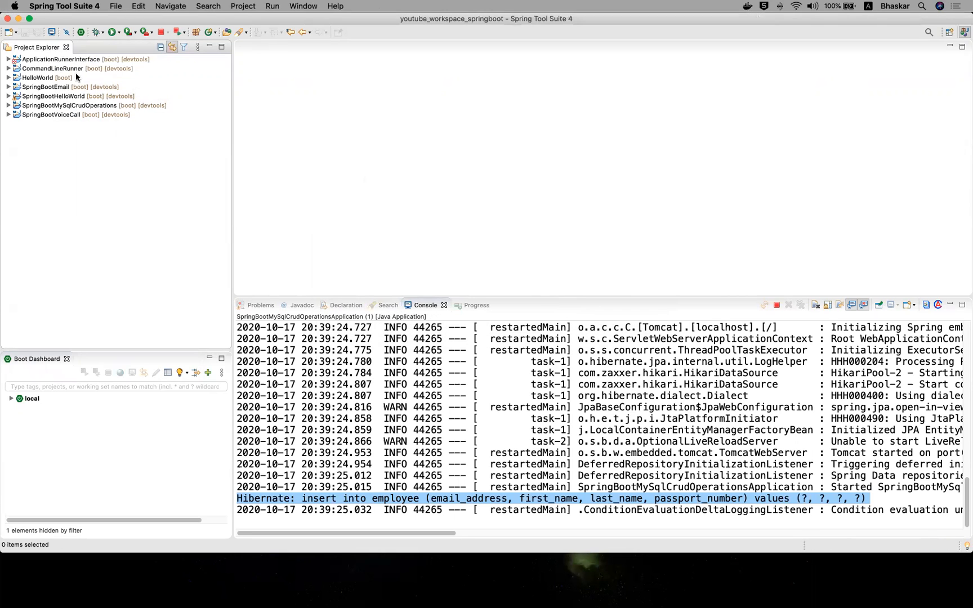
Step: Open SpringBootMySqlCrudOperationsApplication.java from the new project's src/main/java
{"action": "left_click", "coordinate": [6, 59]}
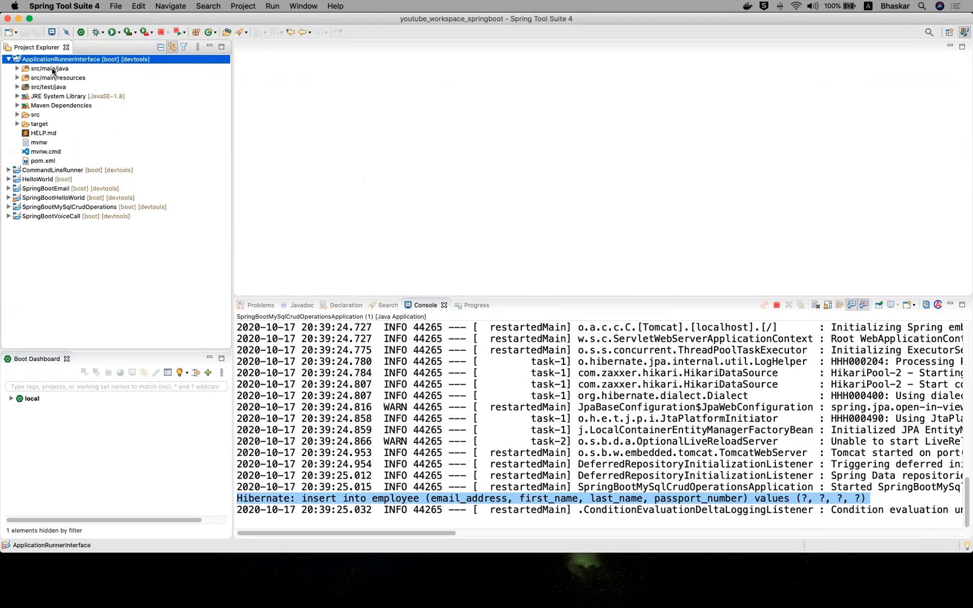
{"action": "left_click", "coordinate": [49, 69]}
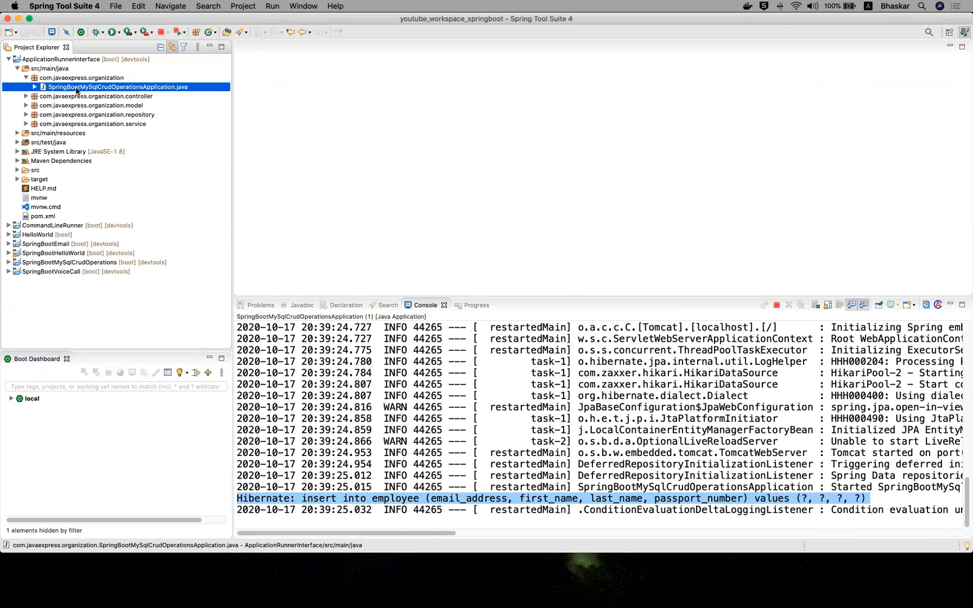
{"action": "double_click", "coordinate": [110, 87]}
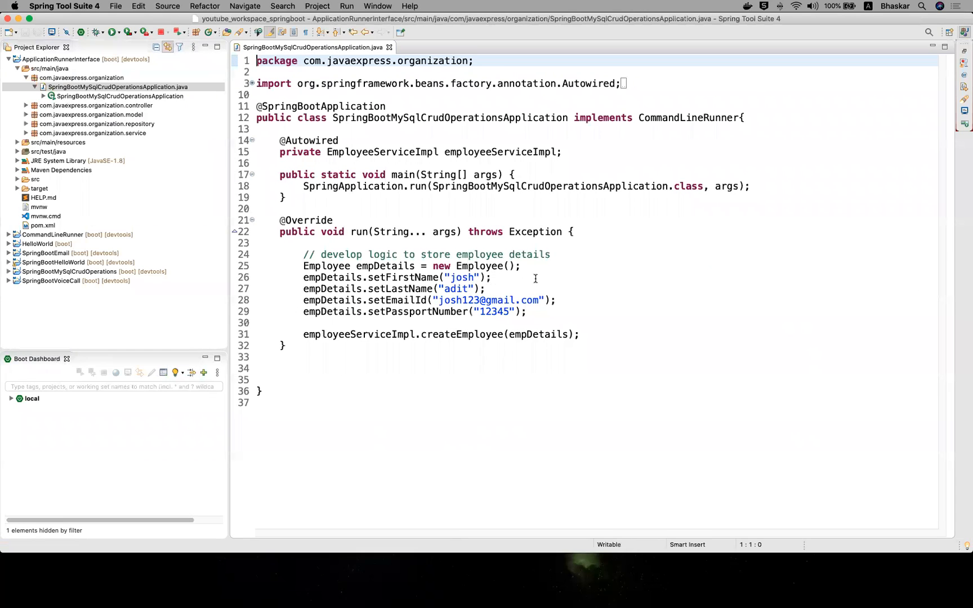
Step: Make the class implement ApplicationRunner and generate the run(ApplicationArguments) method stub
{"action": "left_click", "coordinate": [679, 117]}
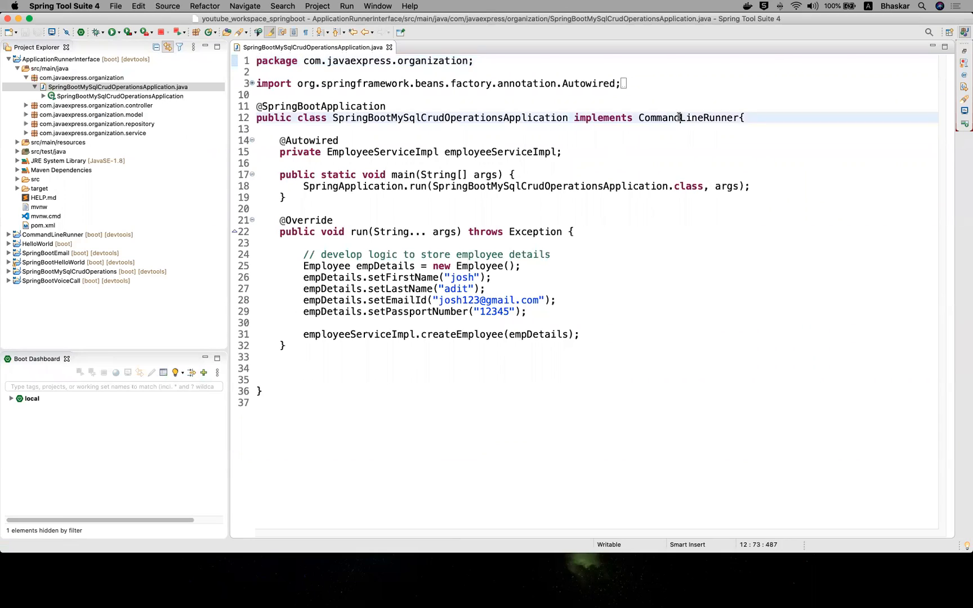
{"action": "type", "text": "Appl"}
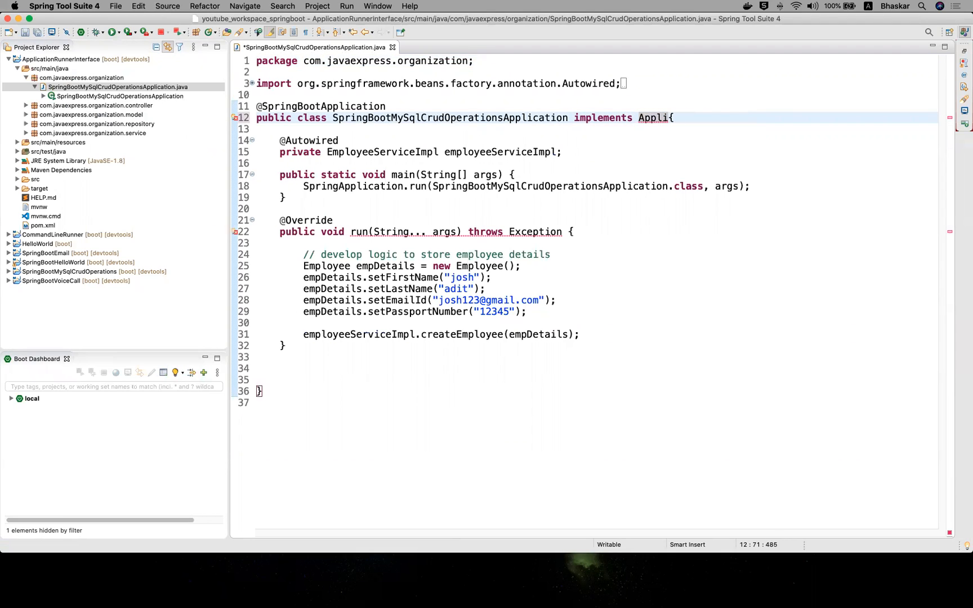
{"action": "key", "text": "ctrl+space"}
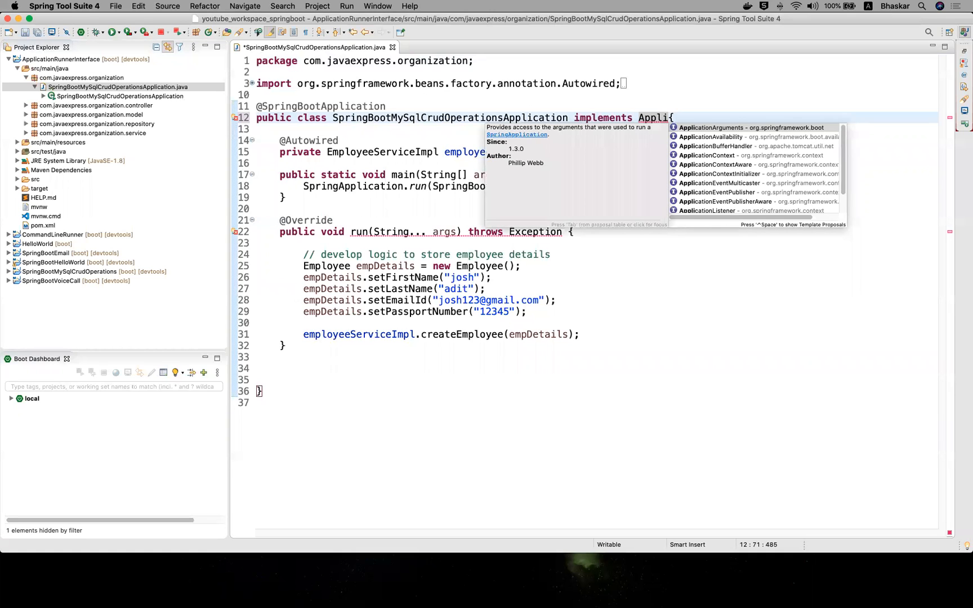
{"action": "type", "text": "cationr"}
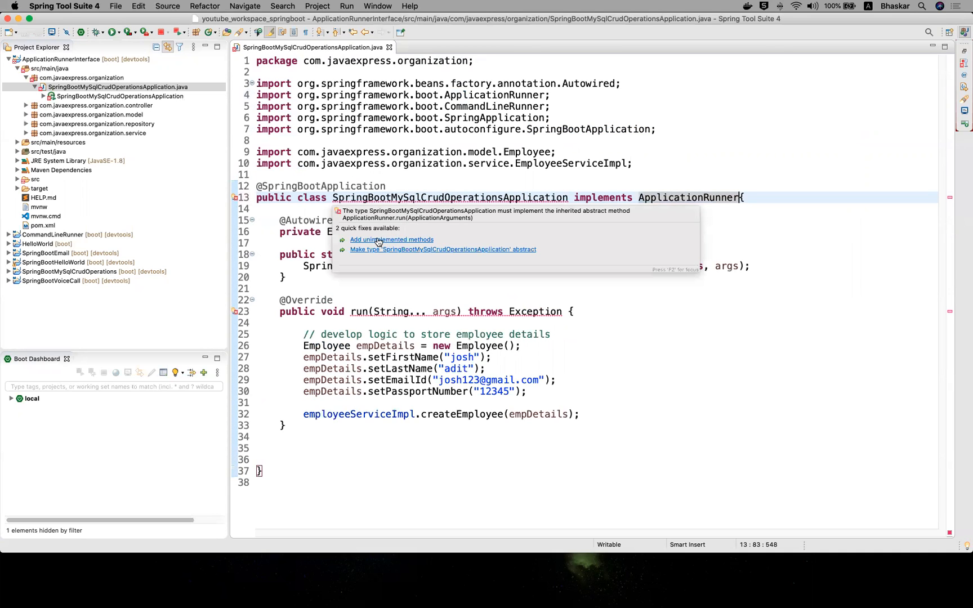
{"action": "left_click", "coordinate": [391, 240]}
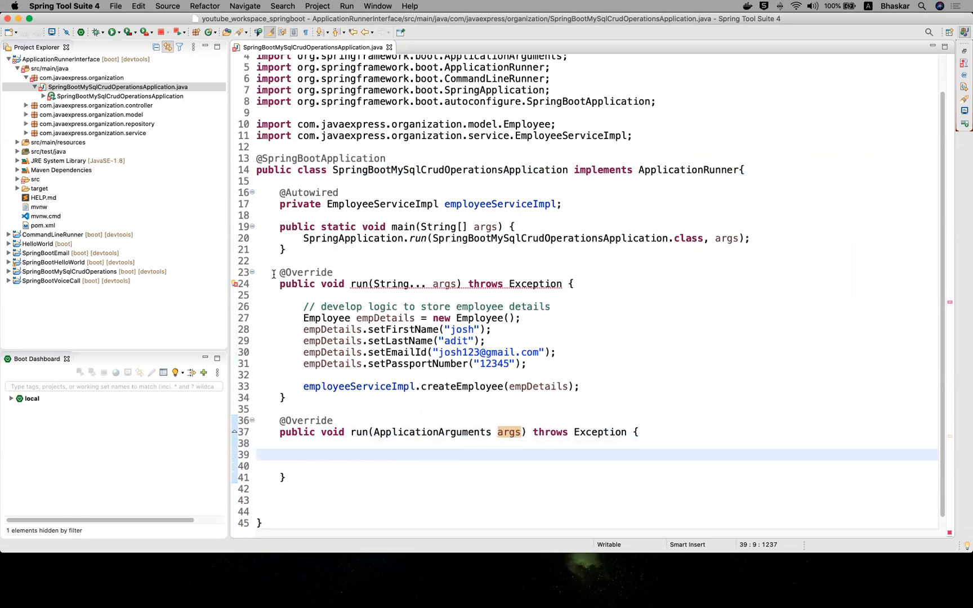
Step: Move the employee-creation statements into run(ApplicationArguments) and remove the old run(String...) method
{"action": "left_click_drag", "start_coordinate": [279, 271], "coordinate": [308, 397]}
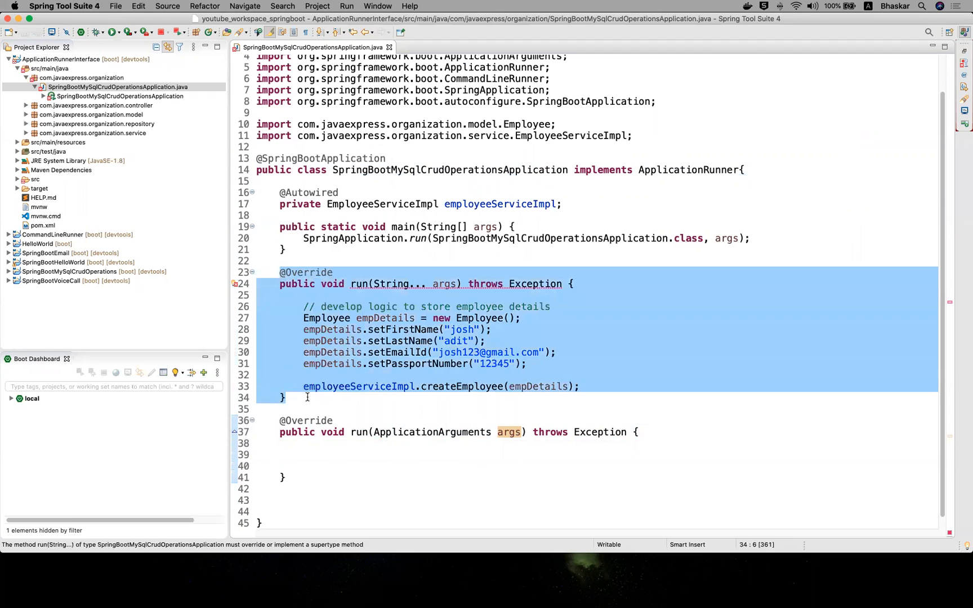
{"action": "key", "text": "Cmd+/"}
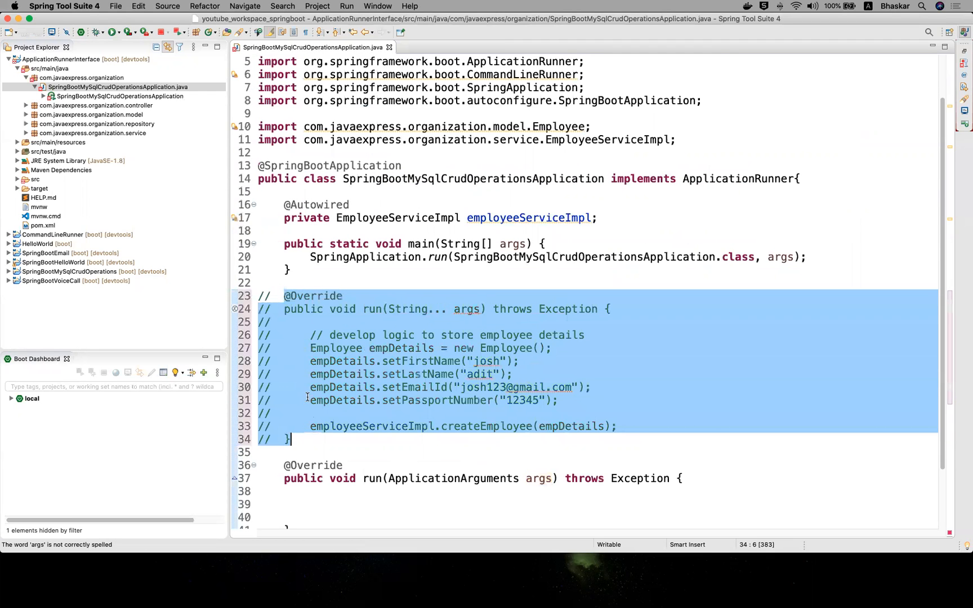
{"action": "key", "text": "Cmd+/"}
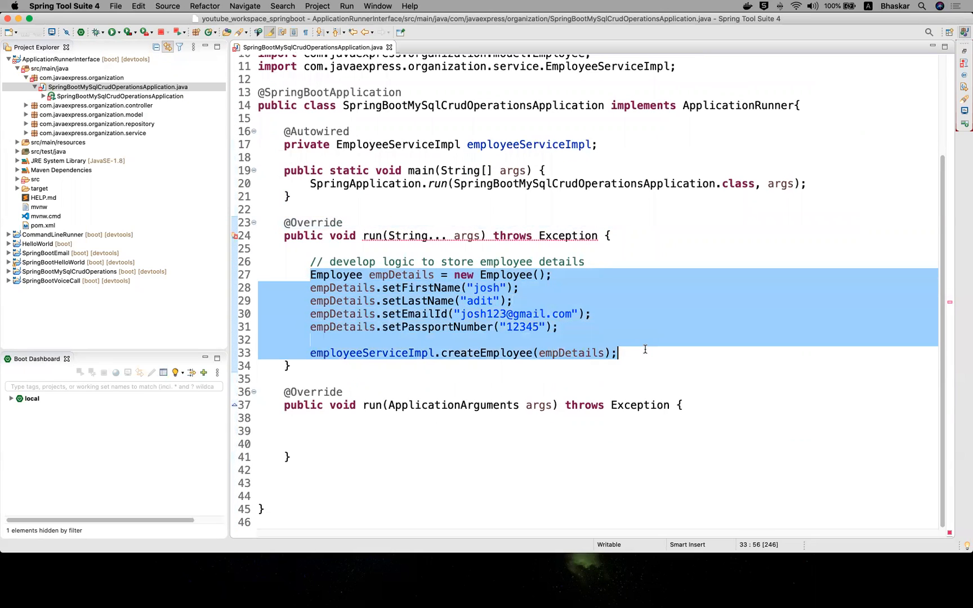
{"action": "left_click", "coordinate": [345, 430]}
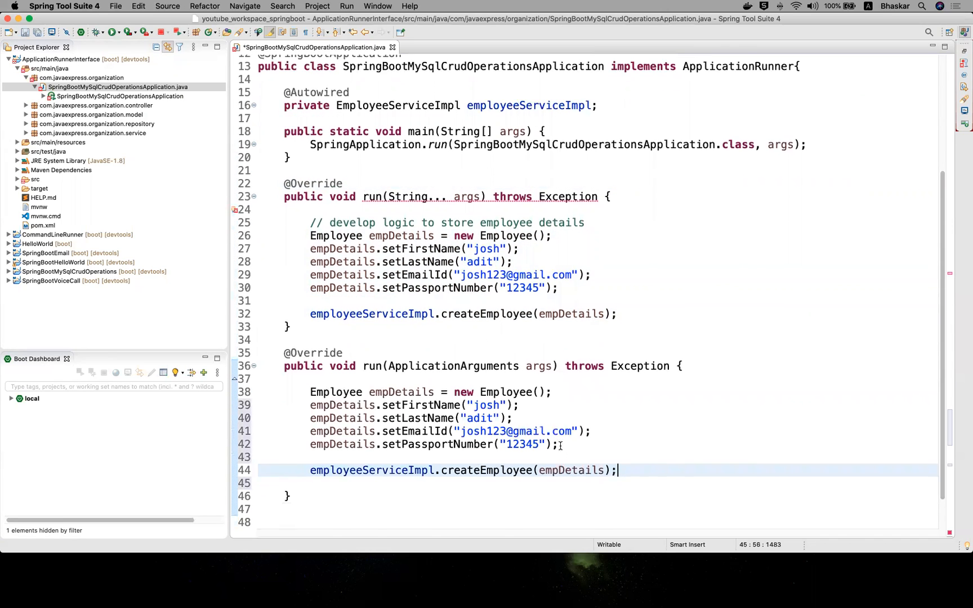
{"action": "scroll", "scroll_direction": "down", "scroll_amount": 3}
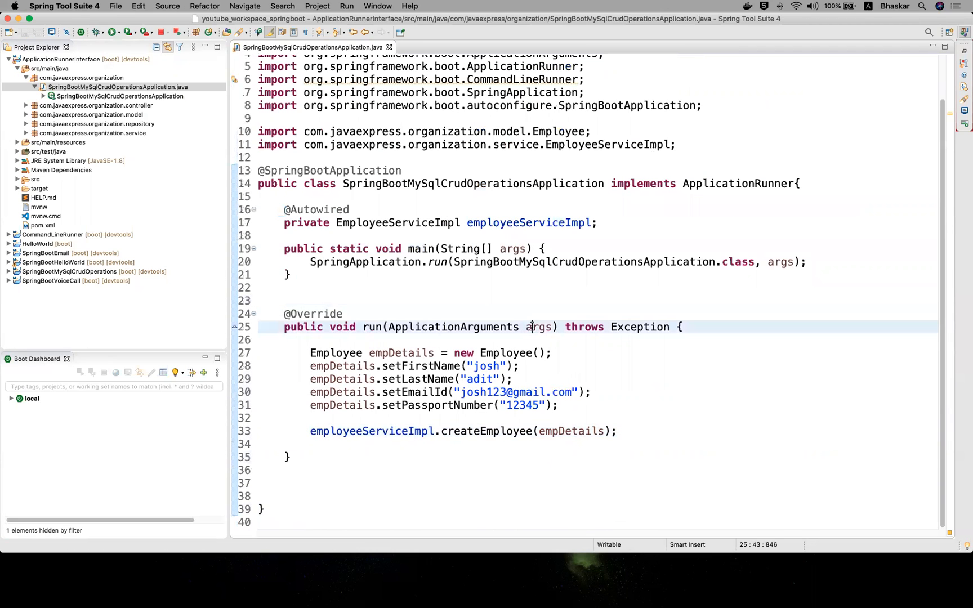
{"action": "double_click", "coordinate": [540, 326]}
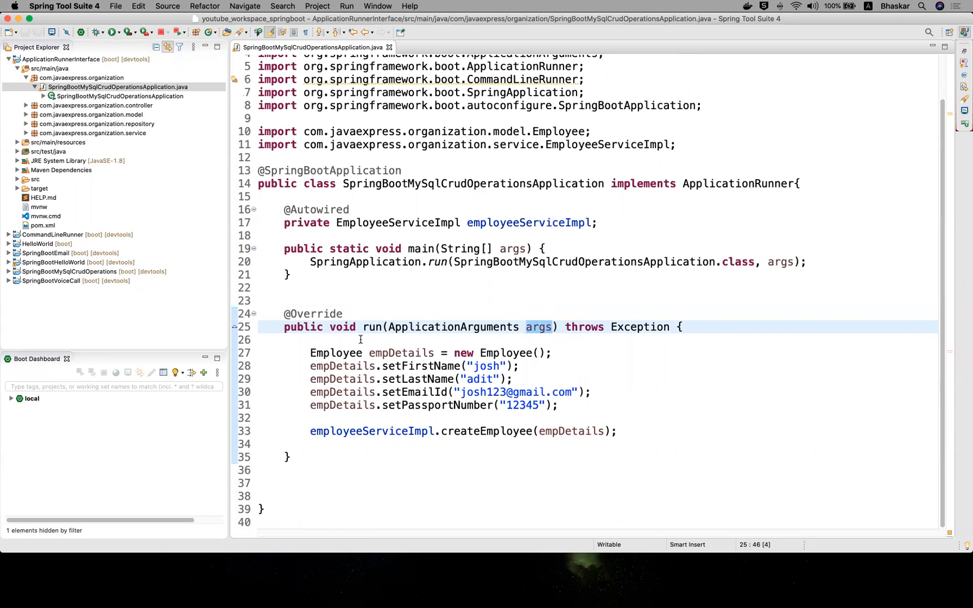
Step: Begin run() with String[] str = args.getSourceArgs(), checking the getSourceArgs declaration
{"action": "type", "text": "a"}
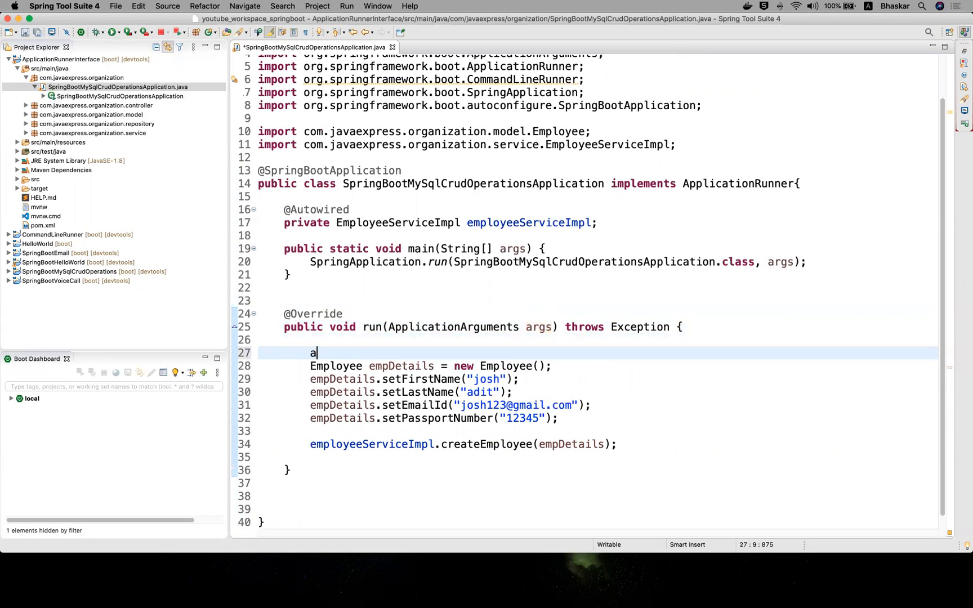
{"action": "type", "text": "rgs.ge"}
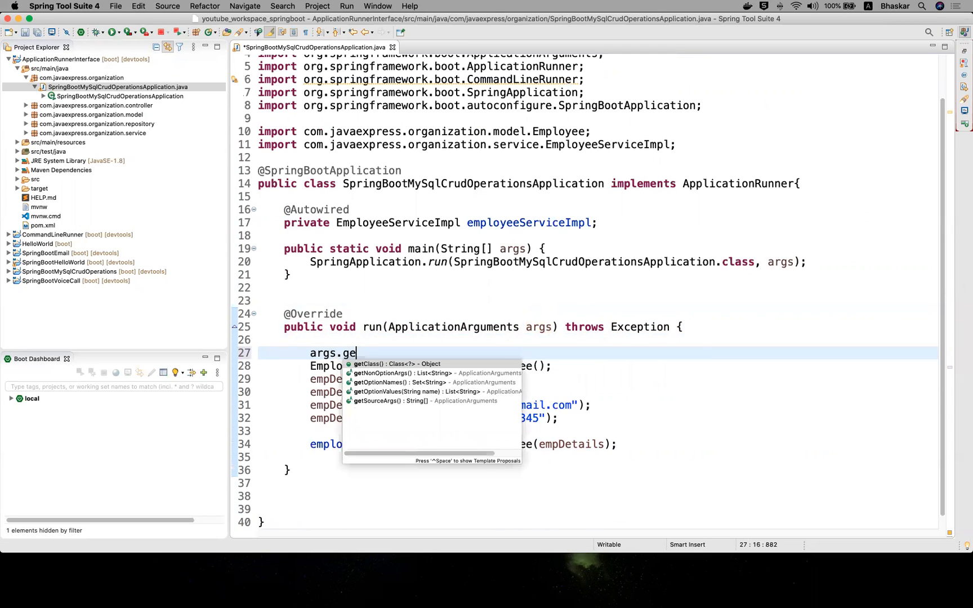
{"action": "type", "text": "t"}
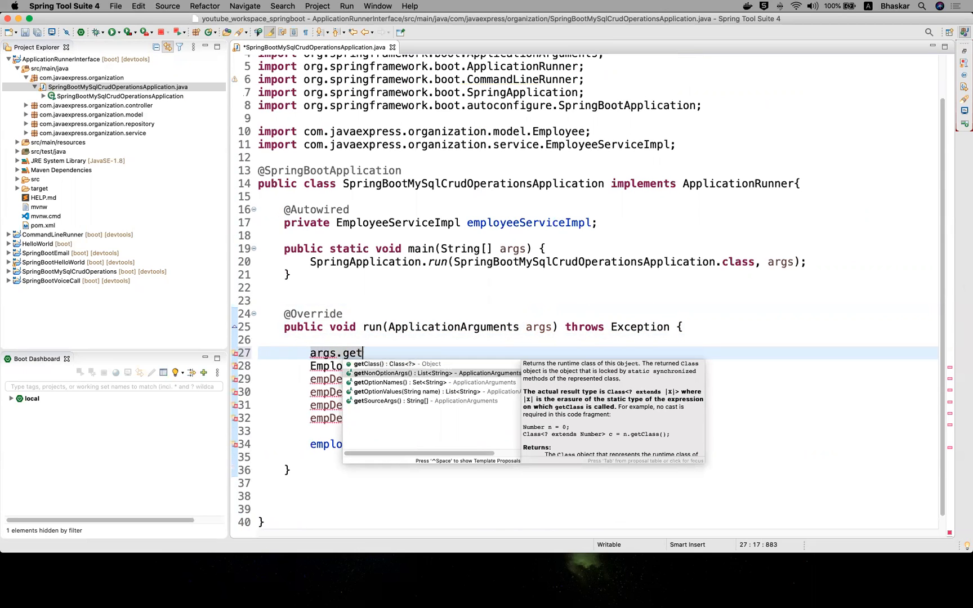
{"action": "left_click", "coordinate": [400, 383]}
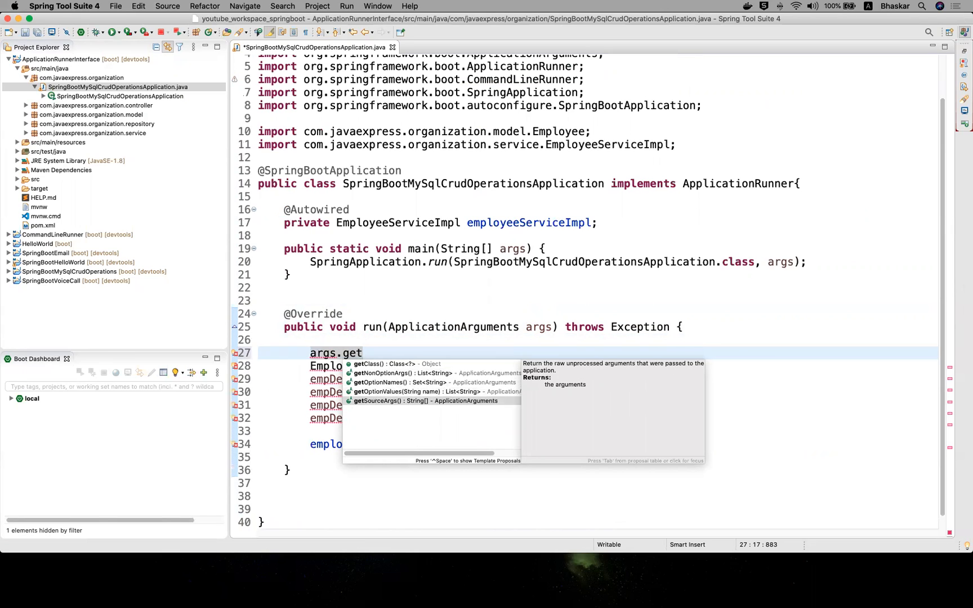
{"action": "left_click", "coordinate": [401, 401]}
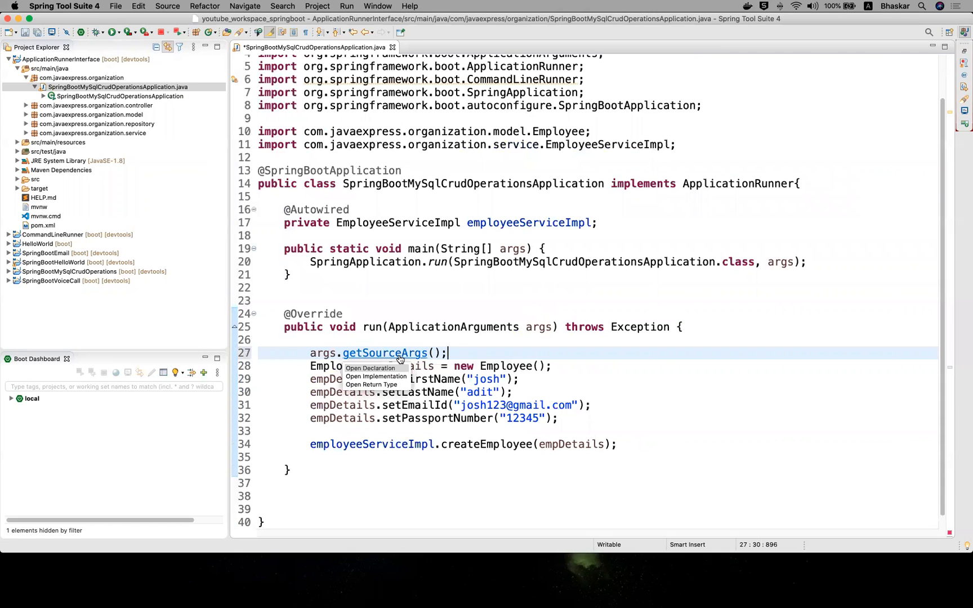
{"action": "left_click", "coordinate": [370, 368]}
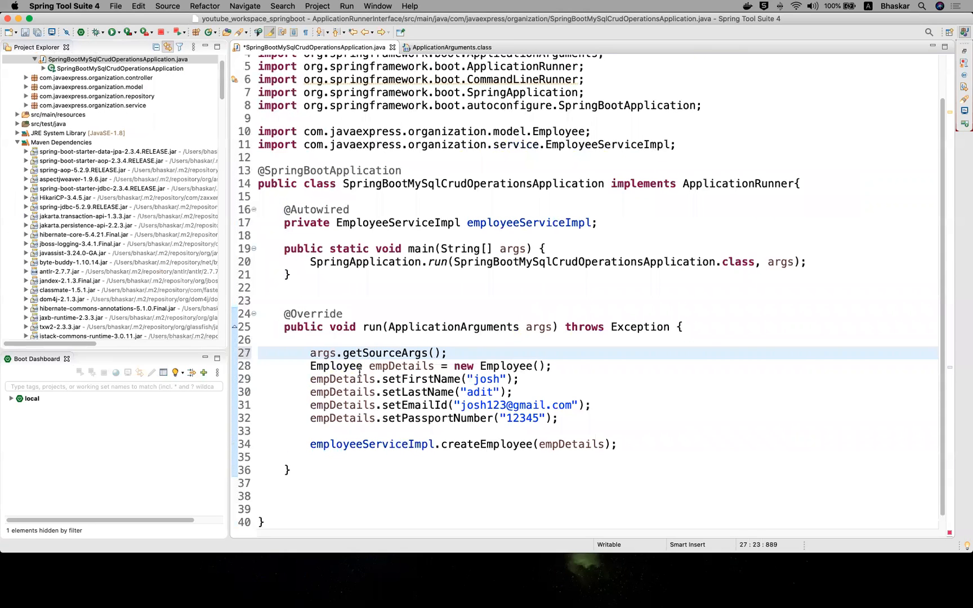
{"action": "type", "text": "String[]"}
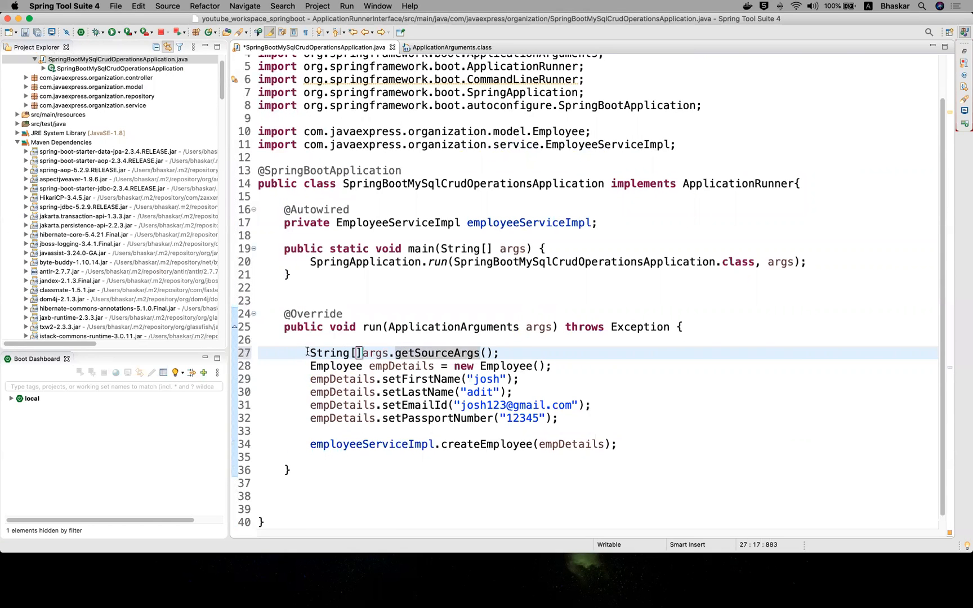
{"action": "type", "text": "str ="}
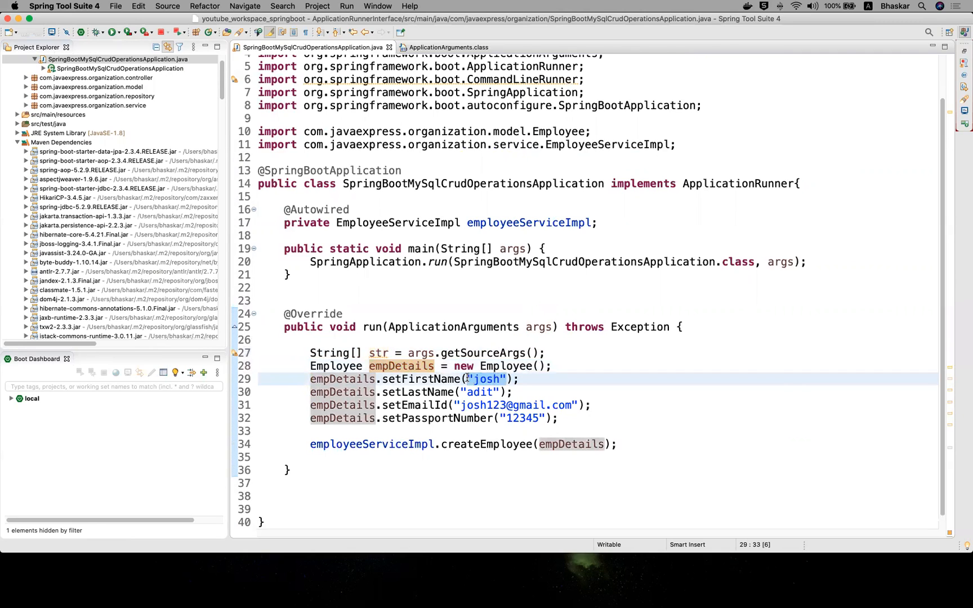
Step: Set first name, last name, email and passport number from str[0], str[1], str[2] and str[3]
{"action": "type", "text": "str[0]"}
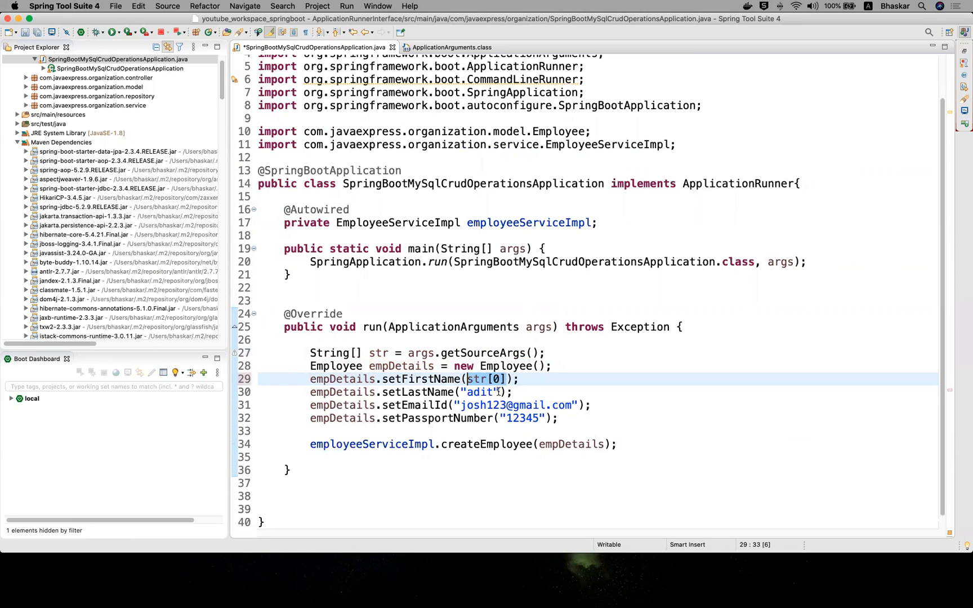
{"action": "type", "text": "str[0]"}
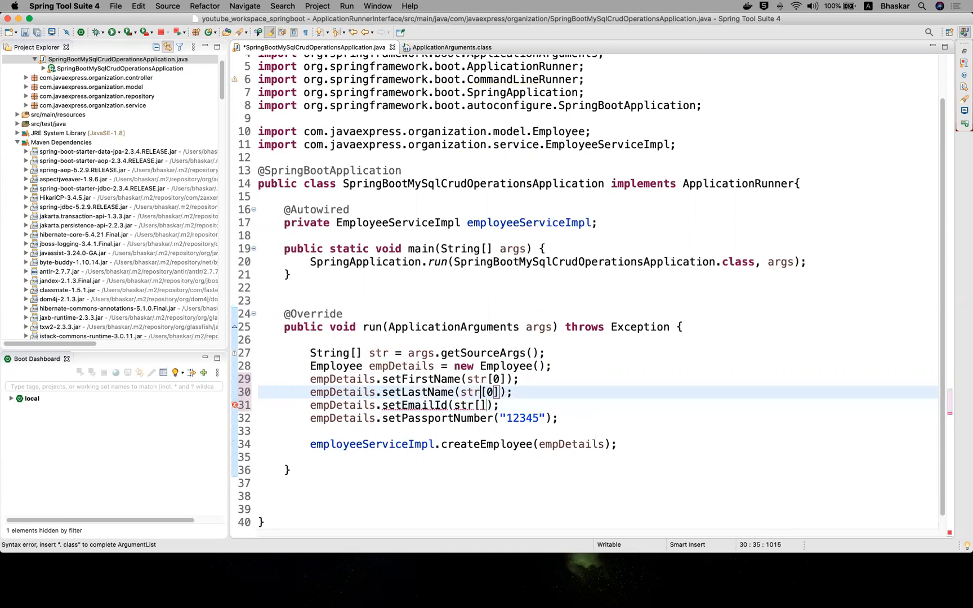
{"action": "type", "text": "1"}
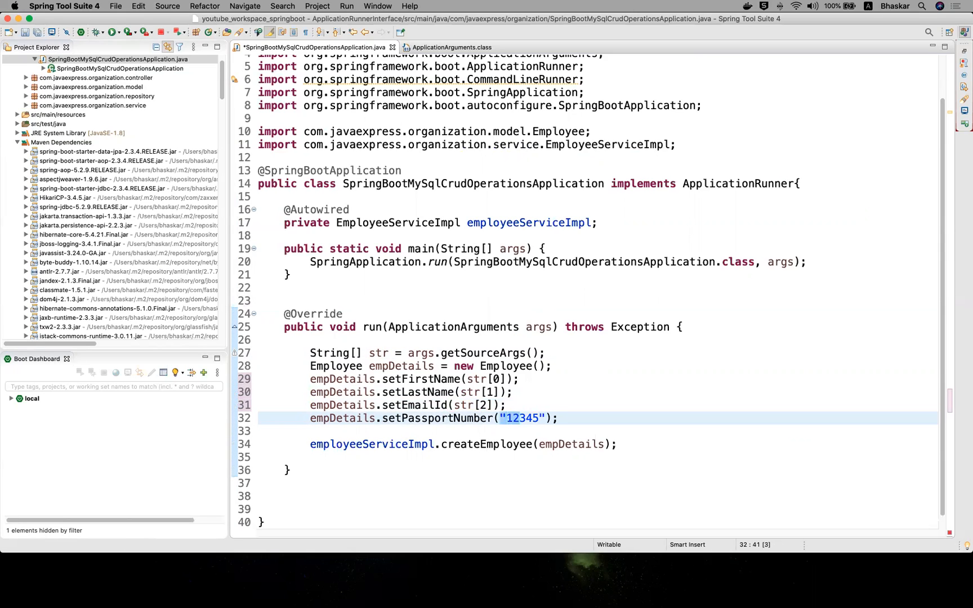
{"action": "type", "text": "str"}
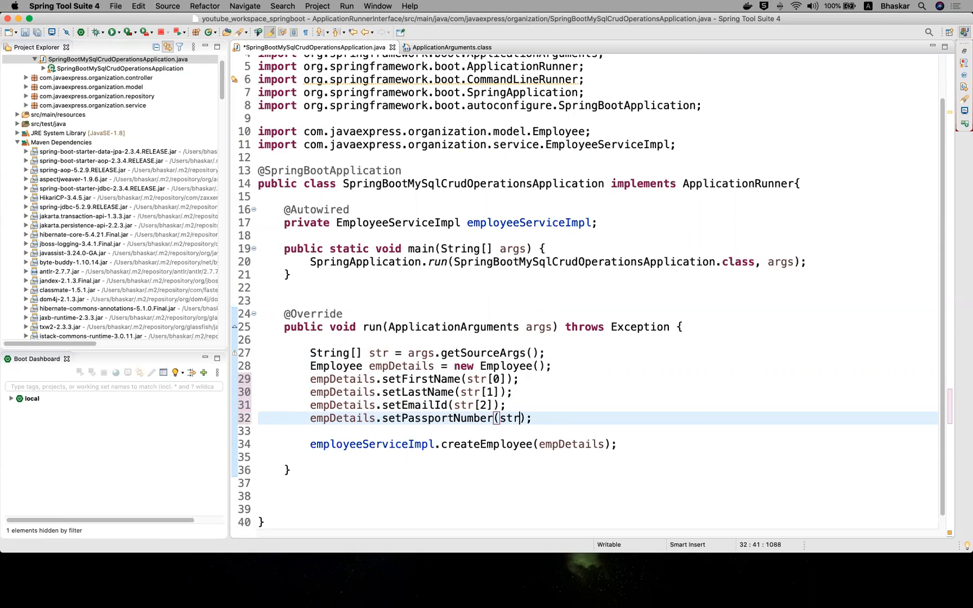
{"action": "type", "text": "[3]"}
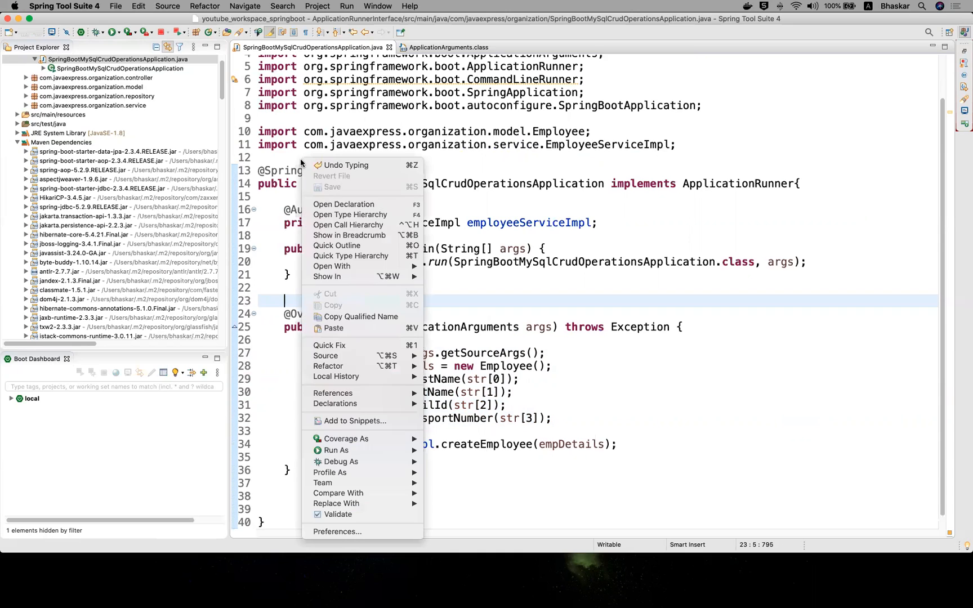
Step: In Run Configurations, make ApplicationRunnerInterface the launch project
{"action": "left_click", "coordinate": [337, 450]}
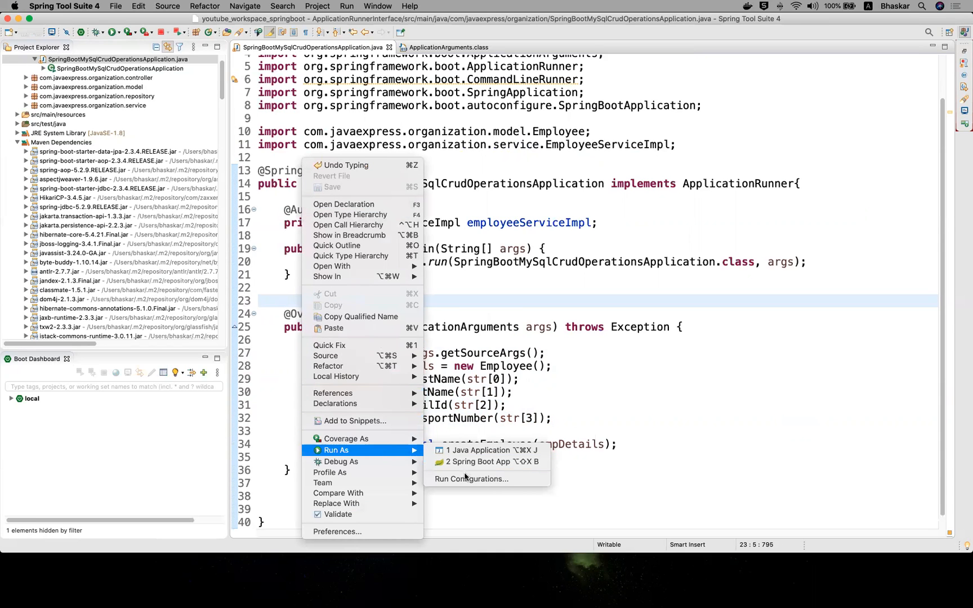
{"action": "left_click", "coordinate": [471, 478]}
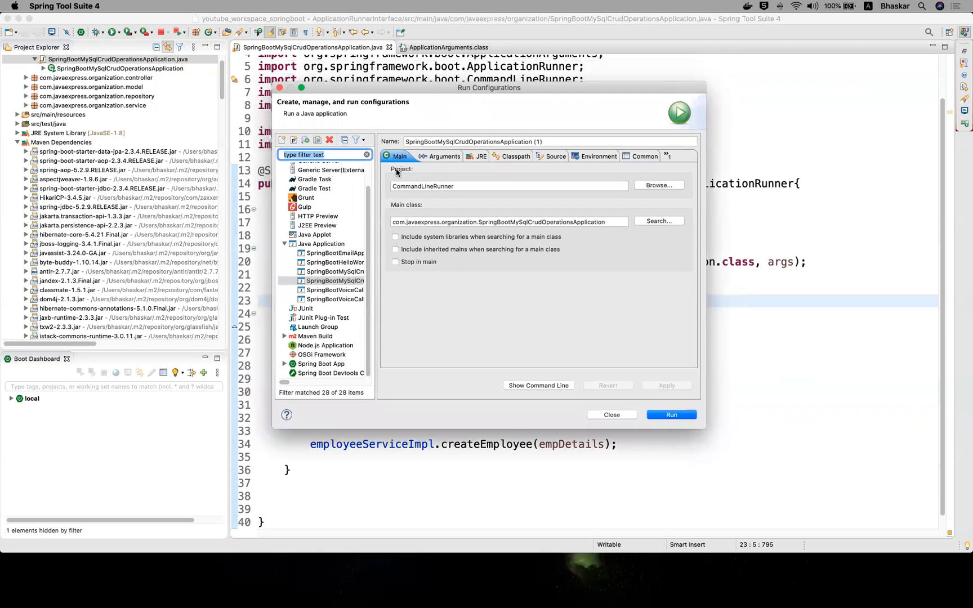
{"action": "left_click", "coordinate": [659, 184]}
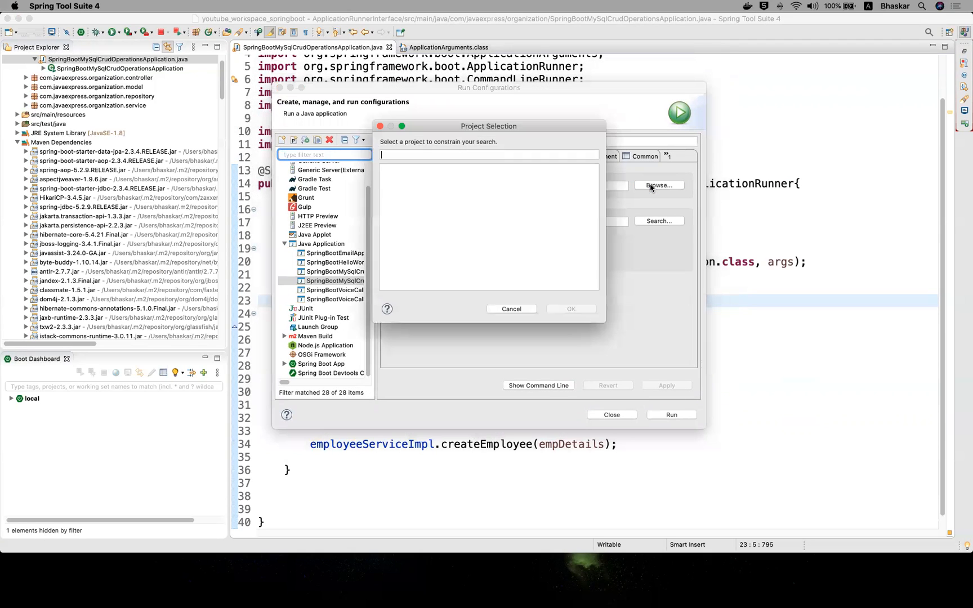
{"action": "left_click", "coordinate": [433, 167]}
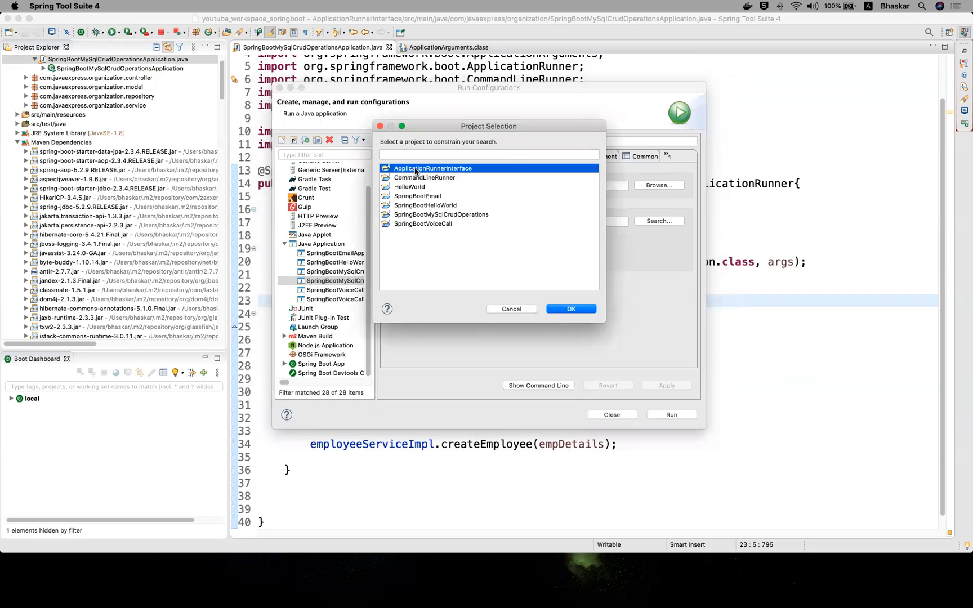
{"action": "left_click", "coordinate": [571, 309]}
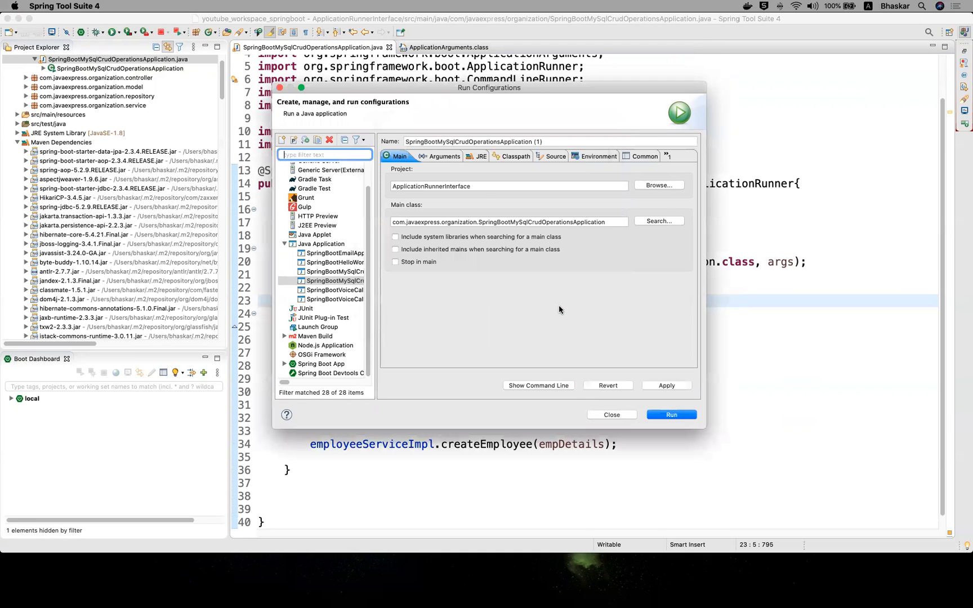
{"action": "left_click", "coordinate": [437, 156]}
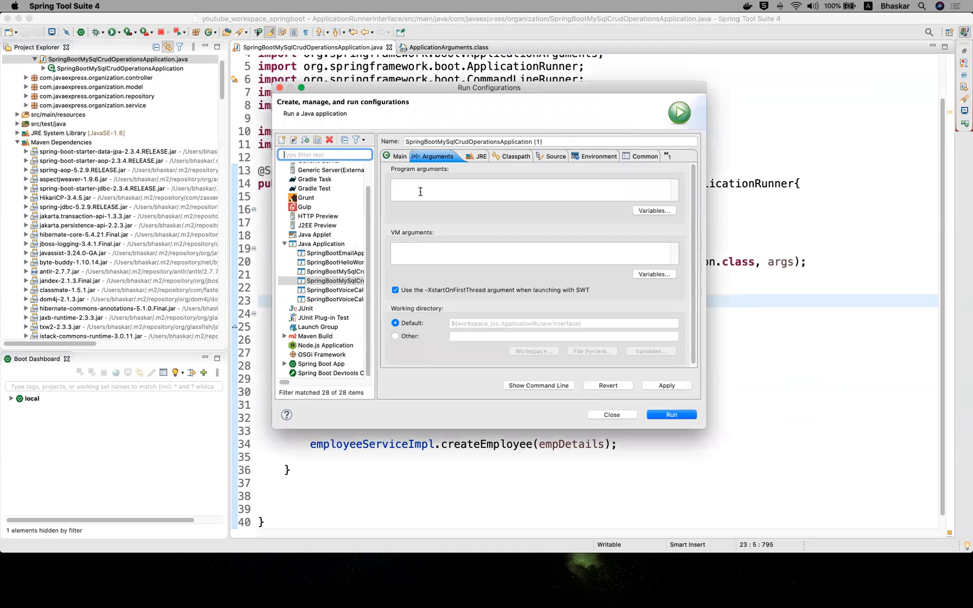
{"action": "left_click", "coordinate": [441, 191]}
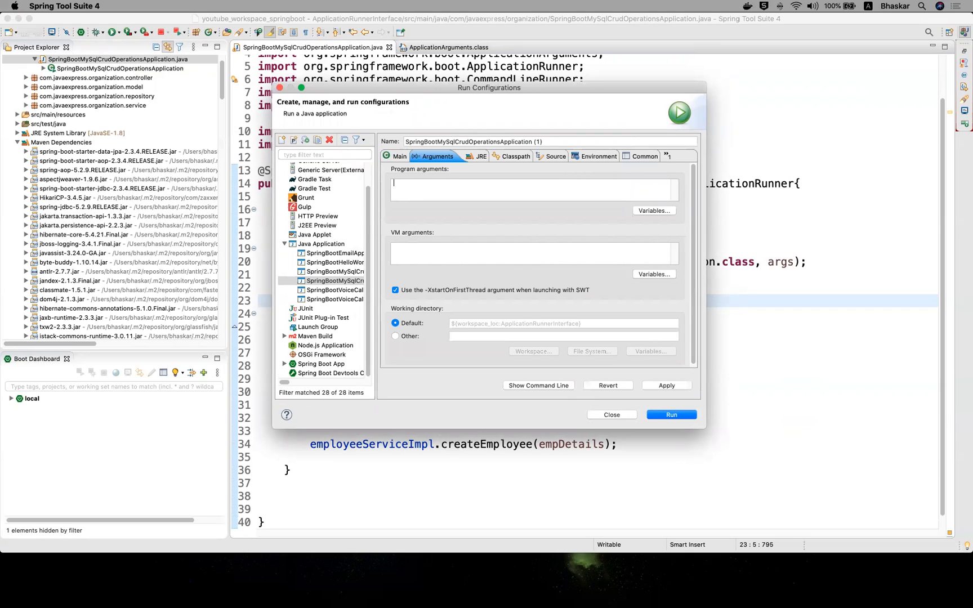
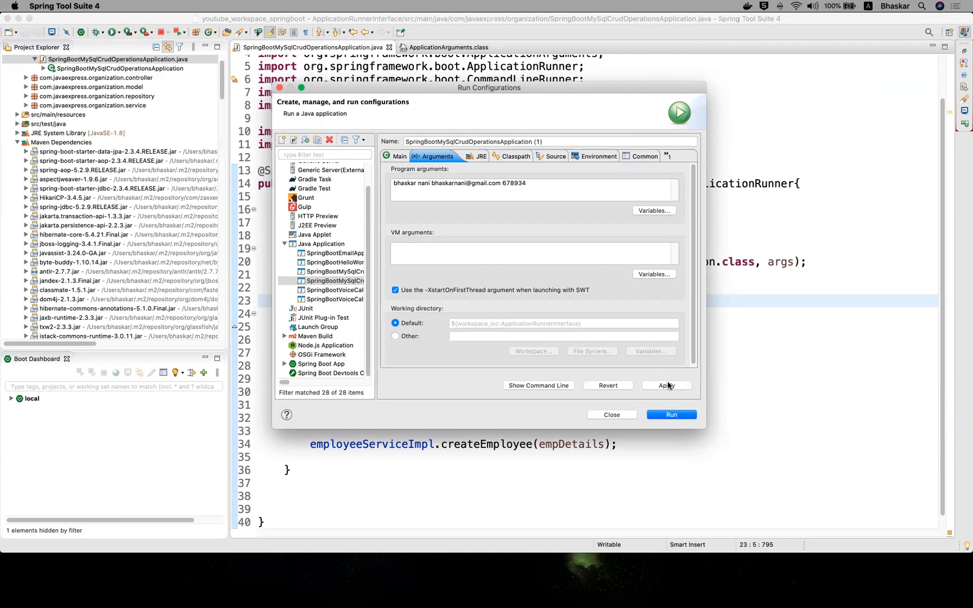
{"action": "left_click", "coordinate": [613, 414]}
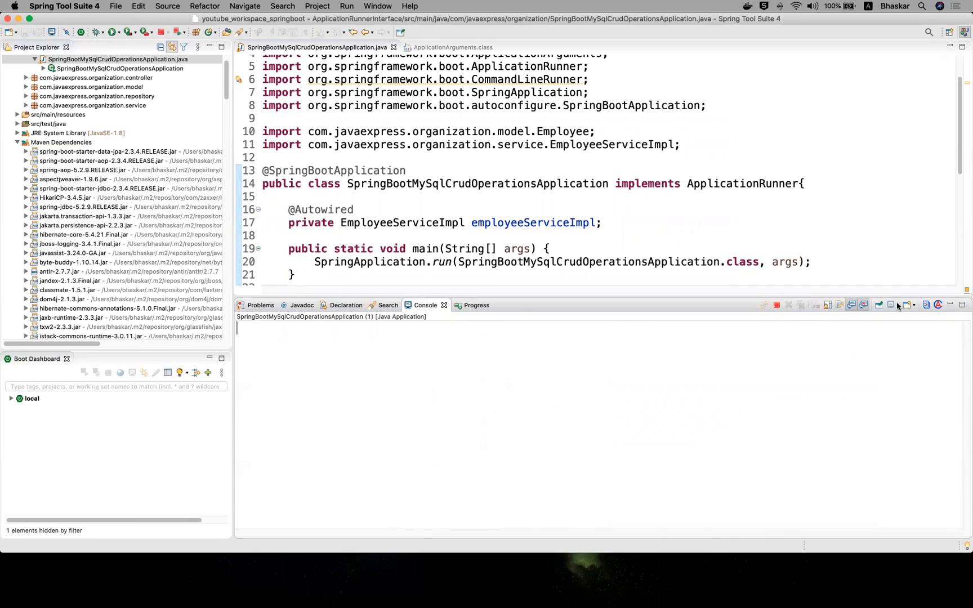
Step: Run the class as a Java Application and view the employee insert logged in the console
{"action": "left_click", "coordinate": [778, 306]}
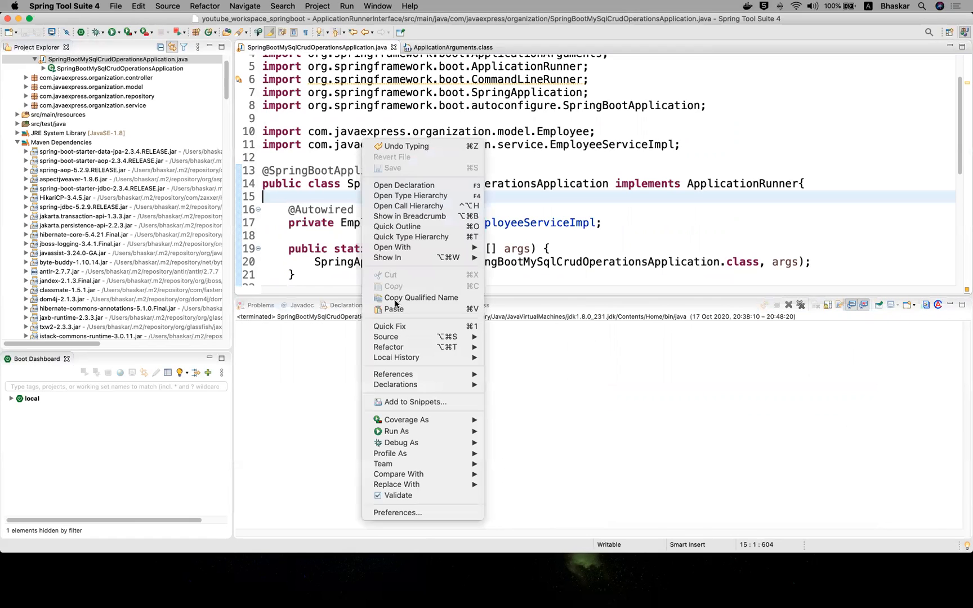
{"action": "mouse_move", "coordinate": [399, 431]}
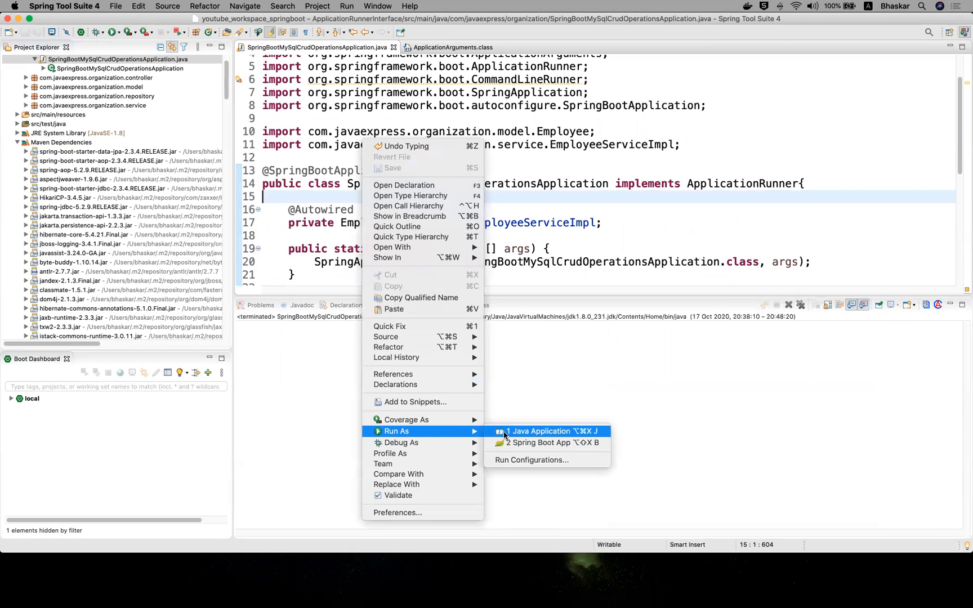
{"action": "left_click", "coordinate": [540, 431]}
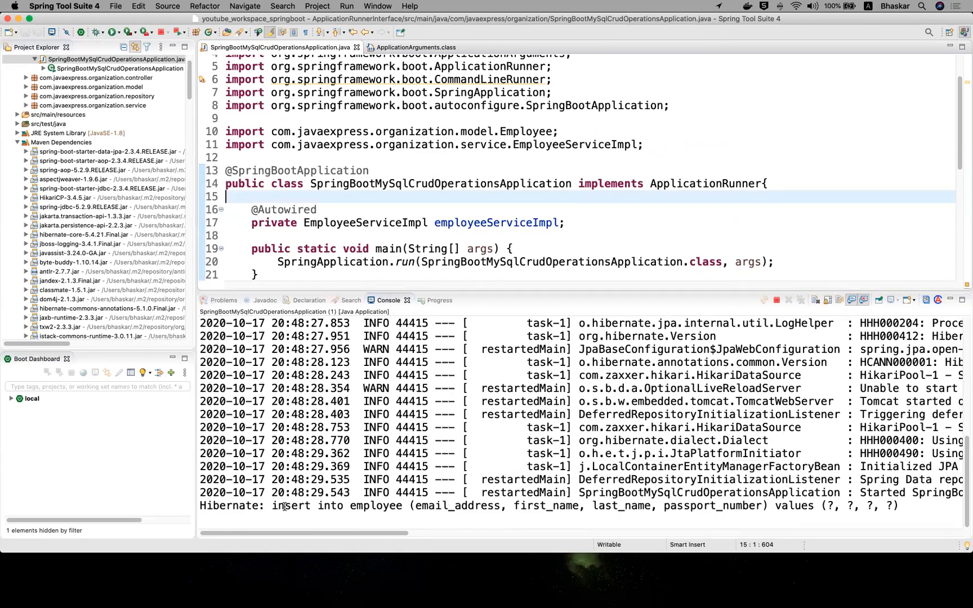
{"action": "double_click", "coordinate": [458, 506]}
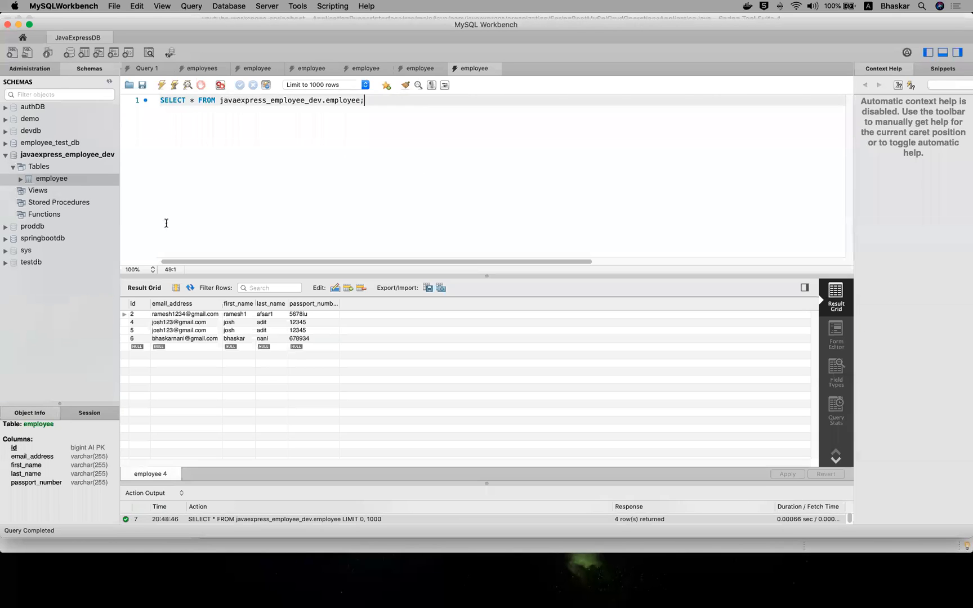
Step: Confirm the newly inserted employee row in MySQL Workbench's employee table
{"action": "left_click", "coordinate": [185, 339]}
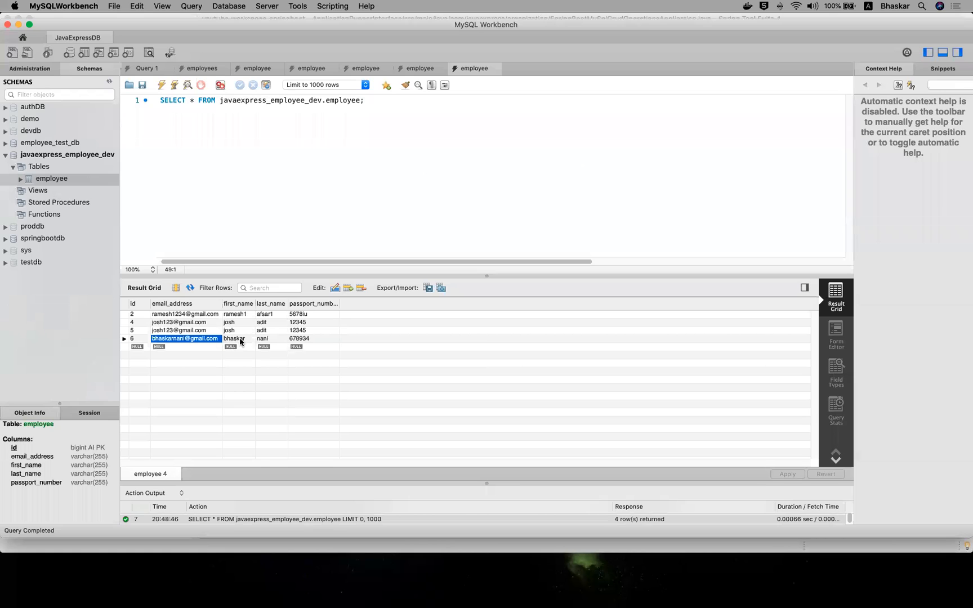
{"action": "left_click", "coordinate": [314, 339]}
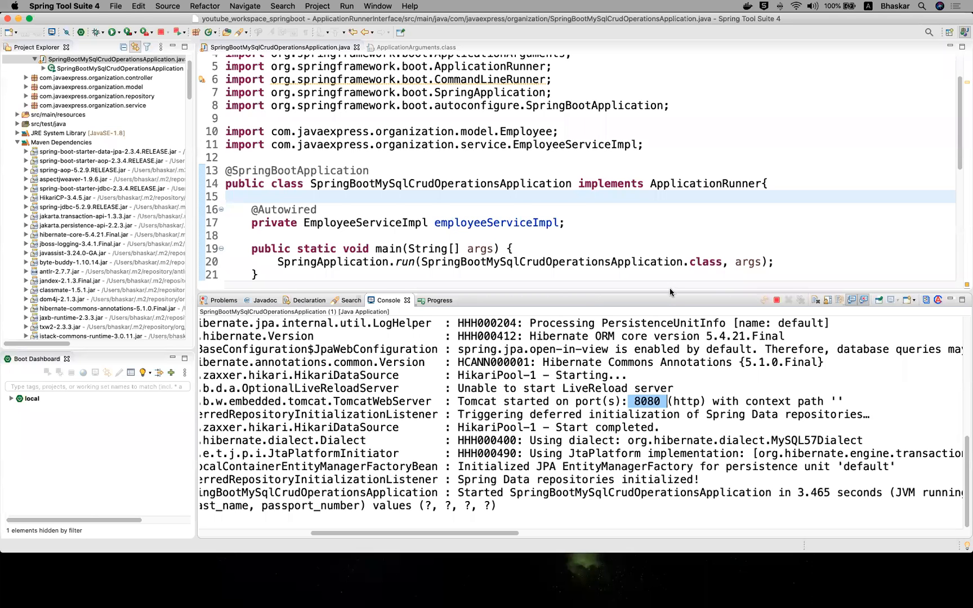
Step: Edit the program arguments with a different email address and passport number 123456
{"action": "scroll", "scroll_direction": "down", "scroll_amount": 3}
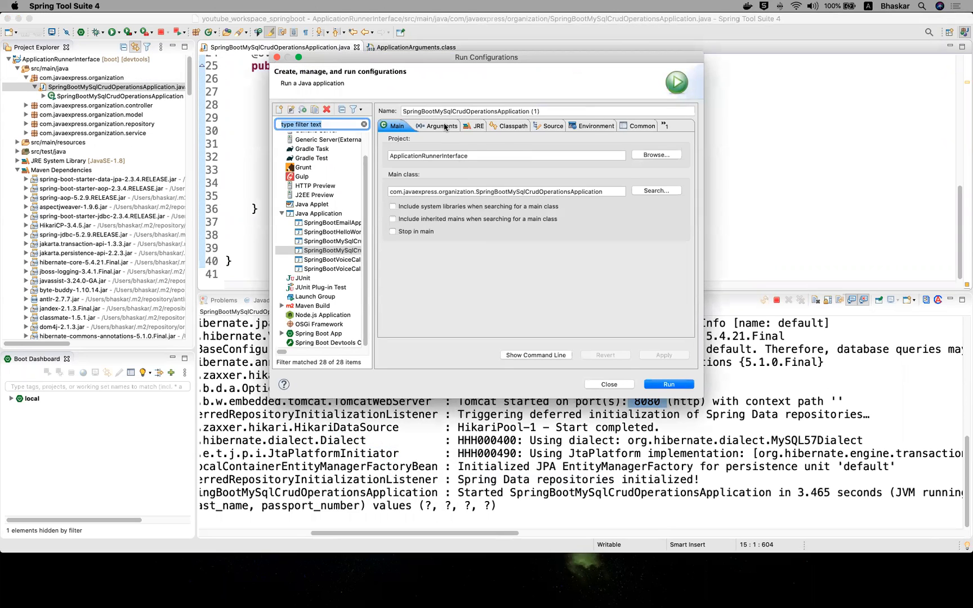
{"action": "left_click", "coordinate": [436, 127]}
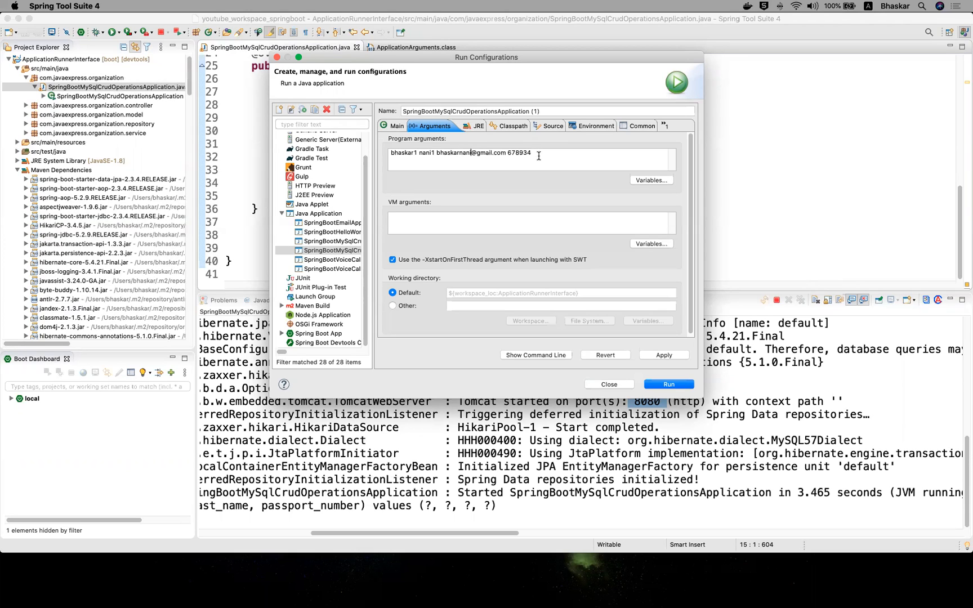
{"action": "type", "text": "85"}
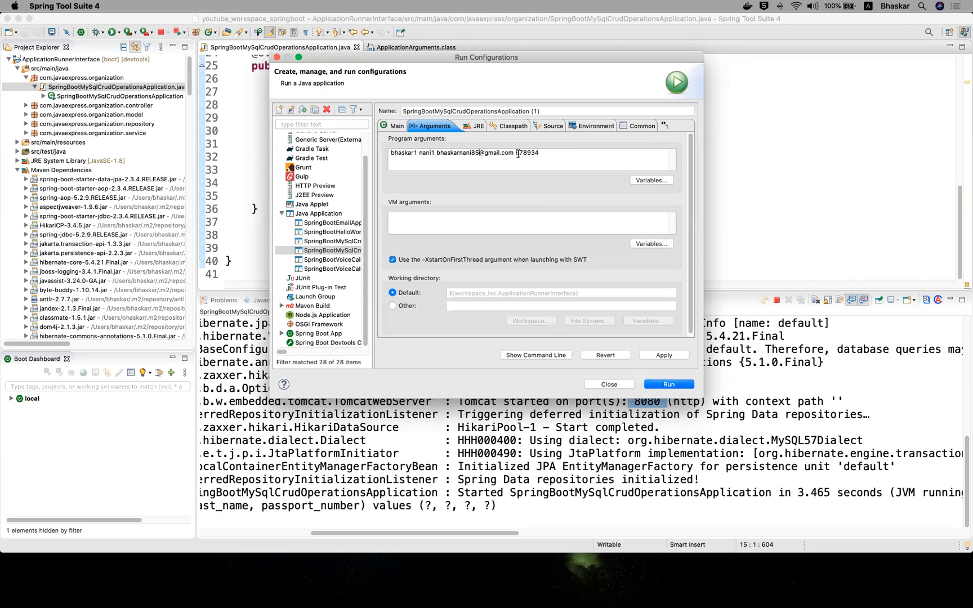
{"action": "type", "text": "123456"}
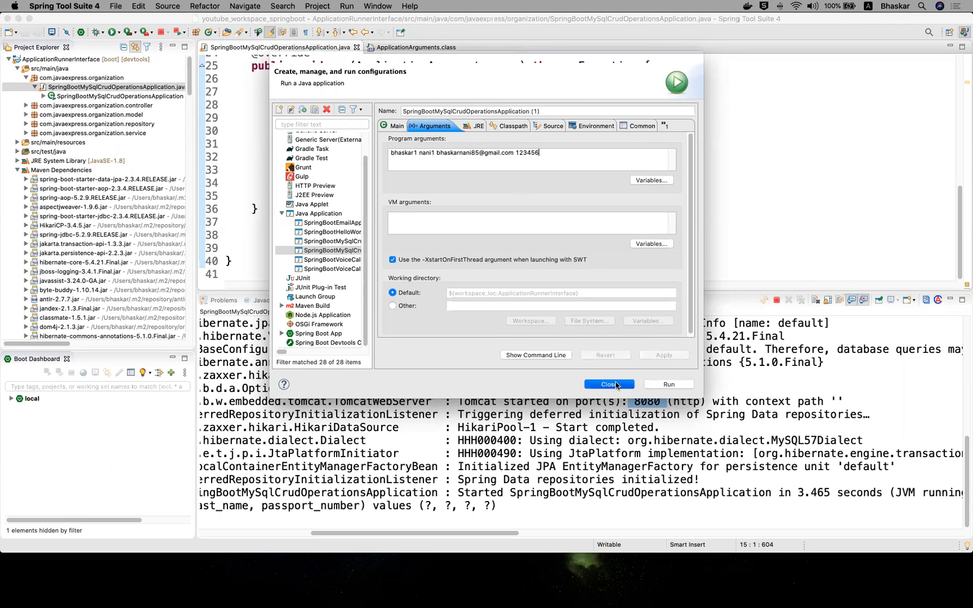
{"action": "left_click", "coordinate": [610, 385]}
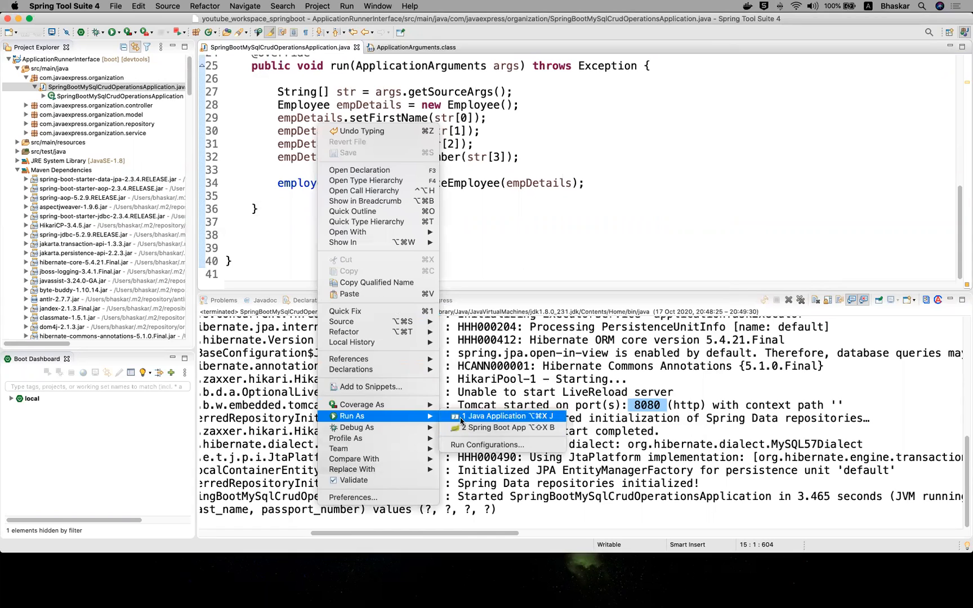
Step: Relaunch the application as a Java Application with the updated arguments
{"action": "left_click", "coordinate": [493, 417]}
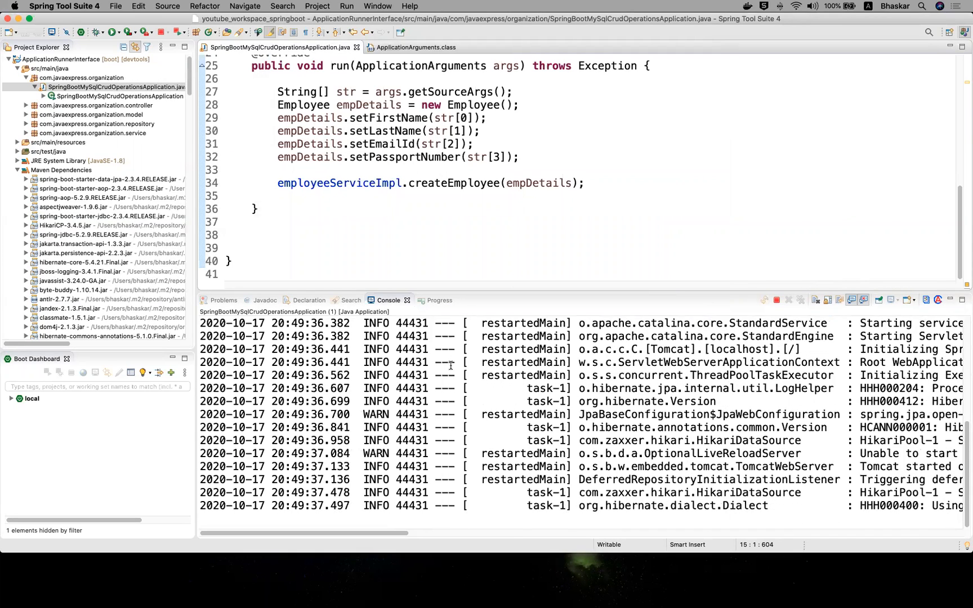
{"action": "scroll", "scroll_direction": "down", "scroll_amount": 3}
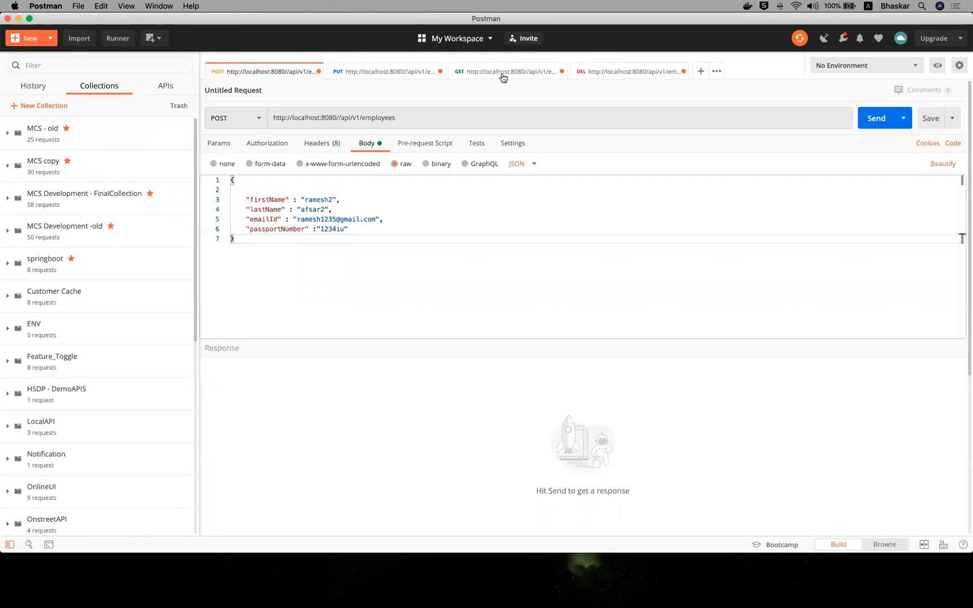
Step: Send the GET all-employees request and confirm status 200 with the list including id 6
{"action": "left_click", "coordinate": [507, 72]}
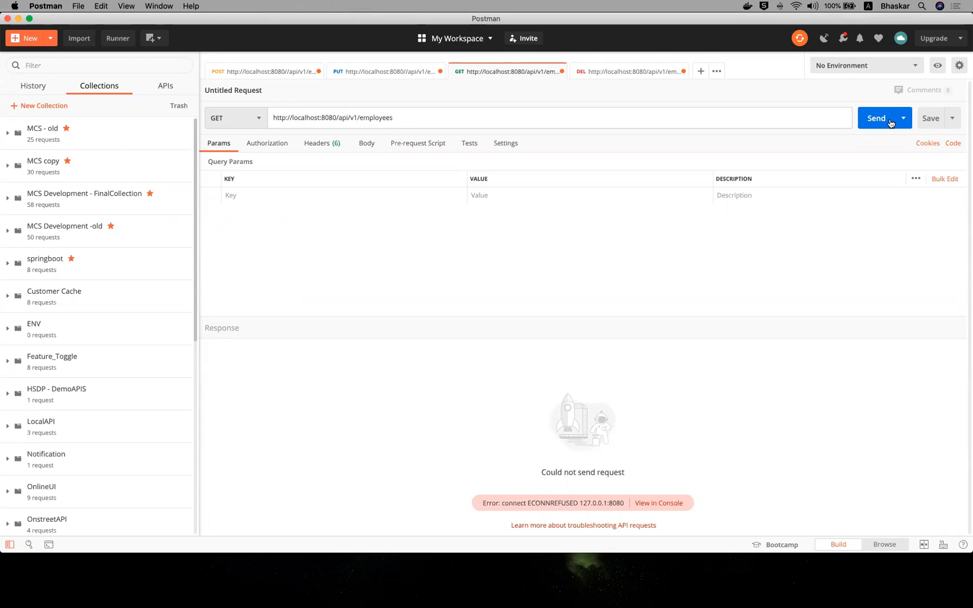
{"action": "left_click", "coordinate": [877, 118]}
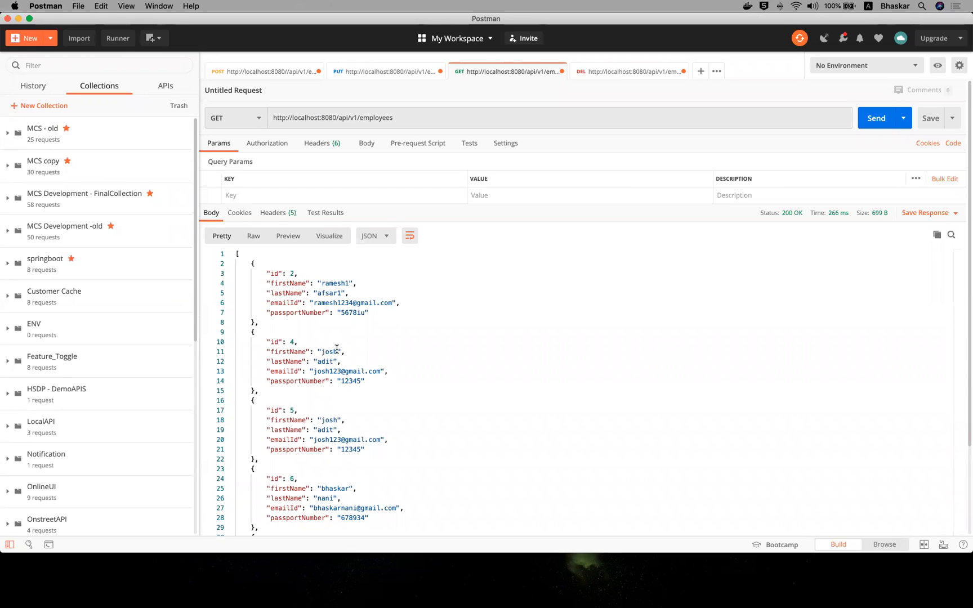
{"action": "mouse_move", "coordinate": [337, 349]}
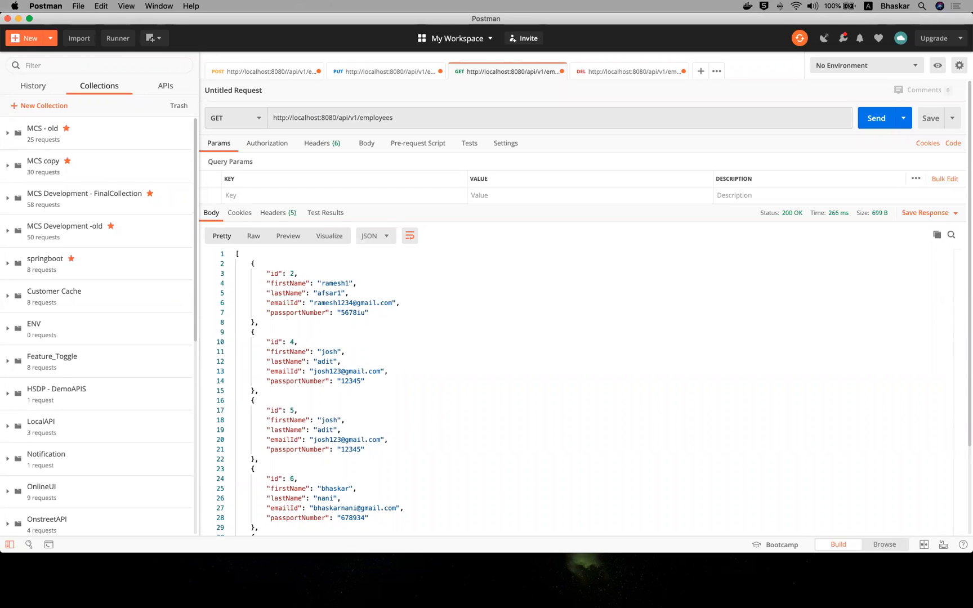